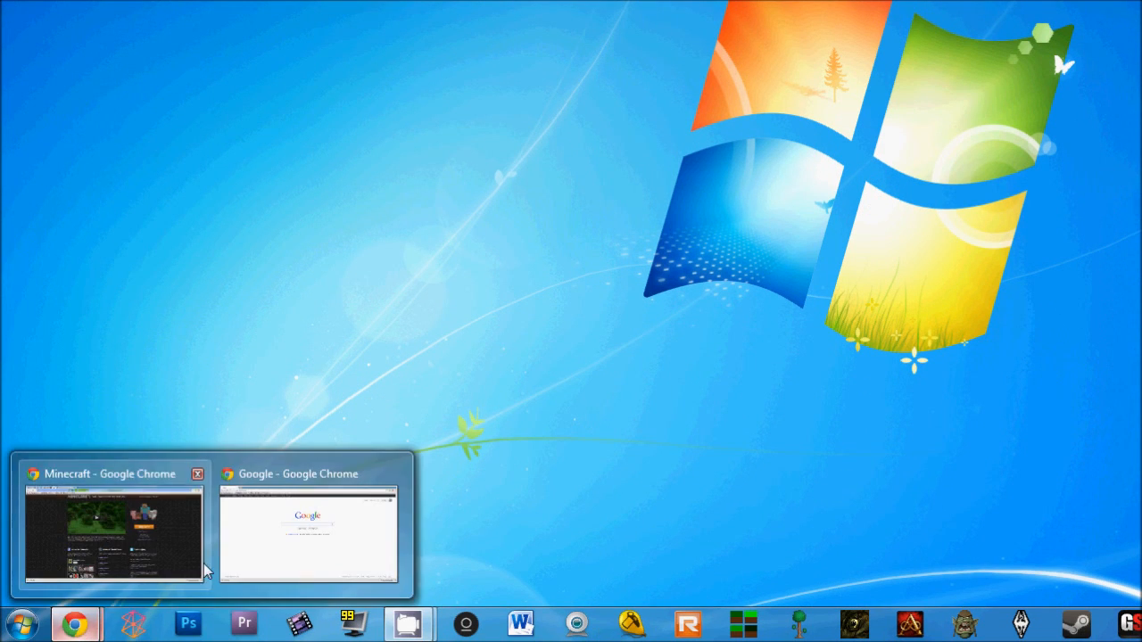
# Go to planetminecraft.com from the Google window and browse the recently updated skins
pyautogui.click(307, 531)
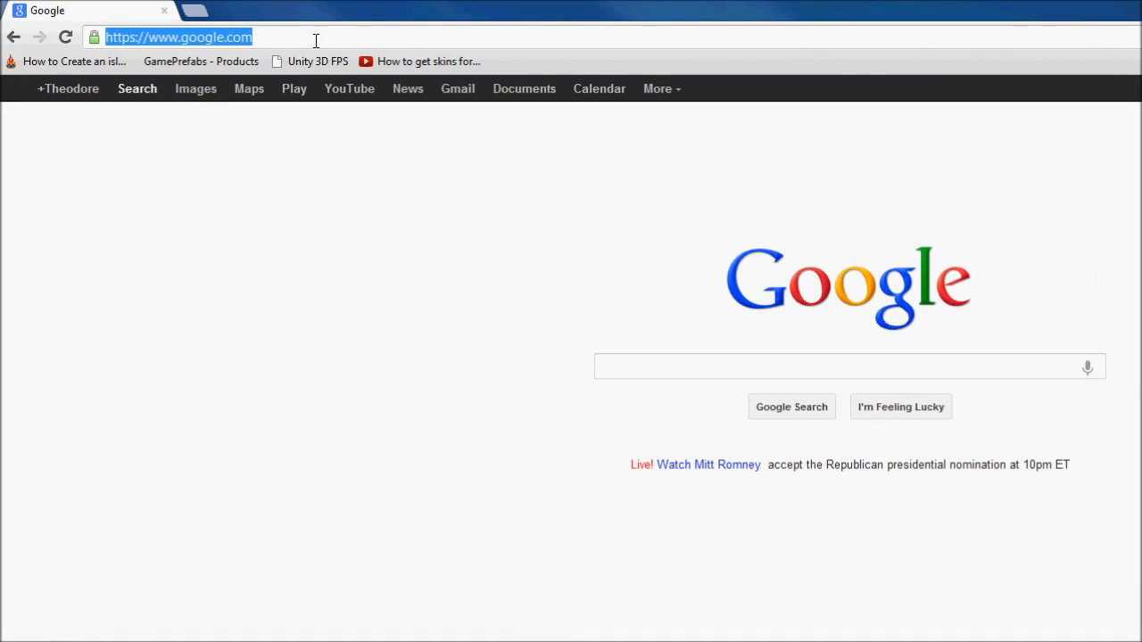
pyautogui.write('planetminecraft.com')
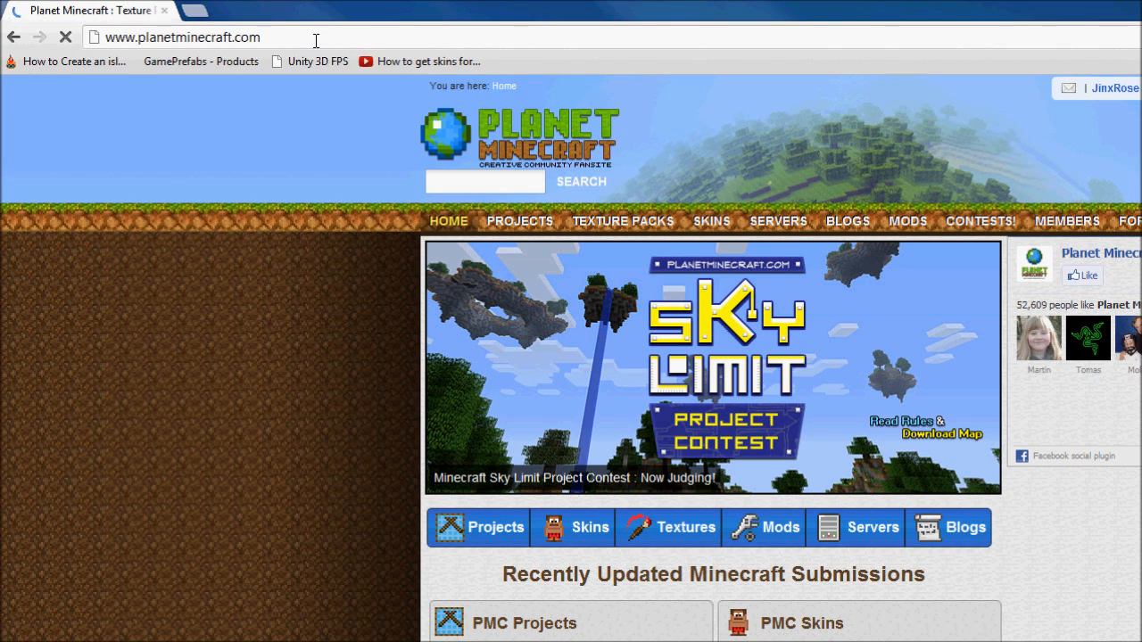
pyautogui.moveTo(638, 216)
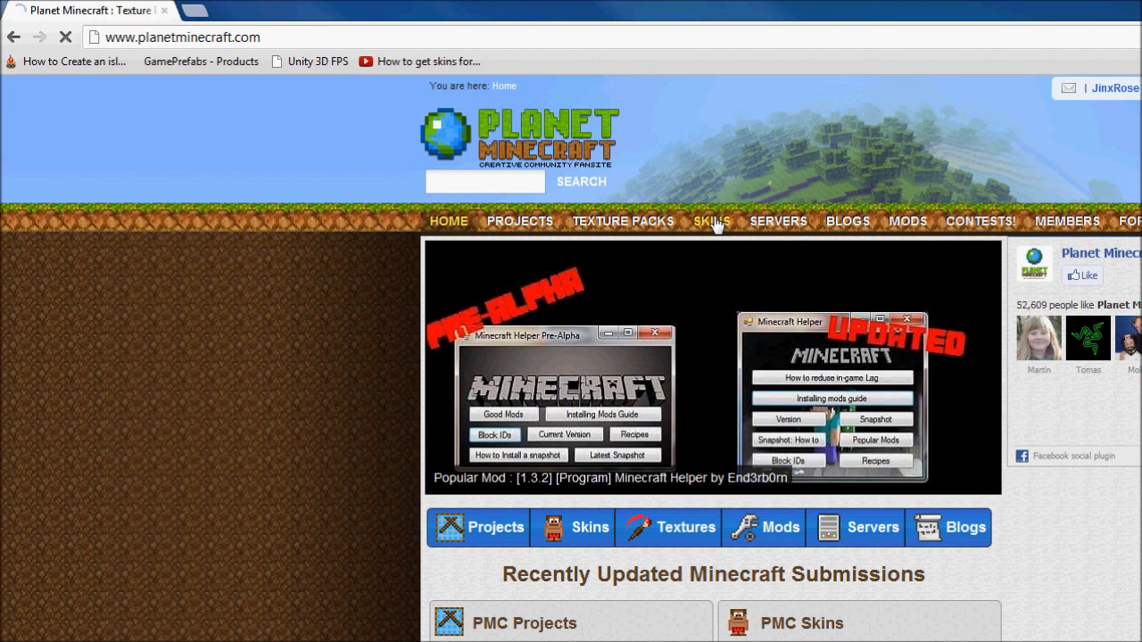
pyautogui.click(709, 221)
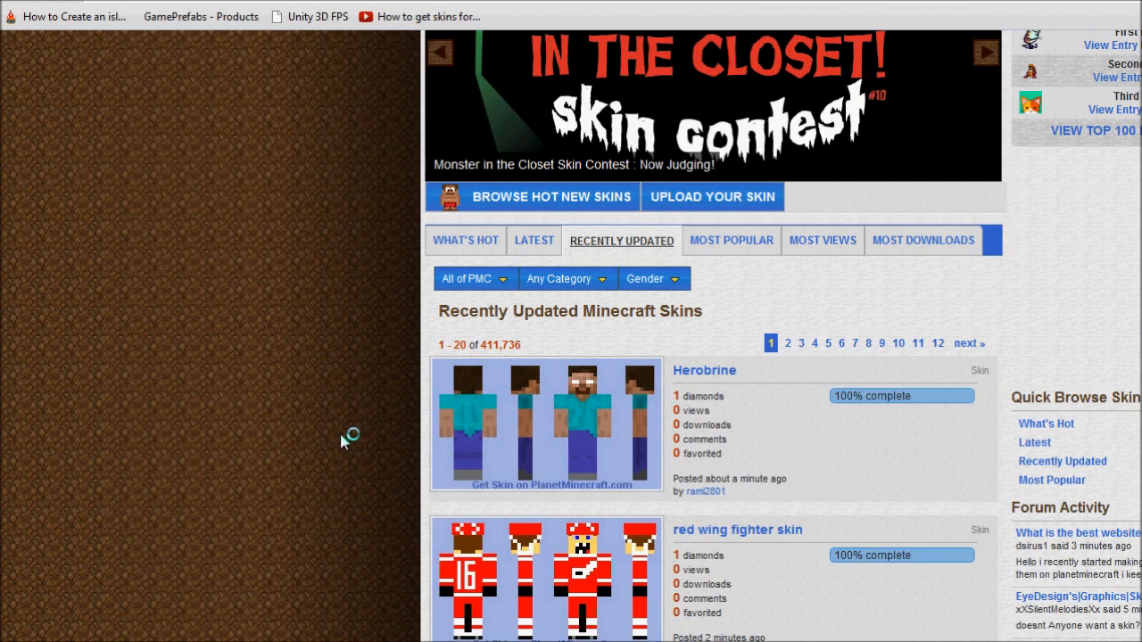
pyautogui.scroll(-3)
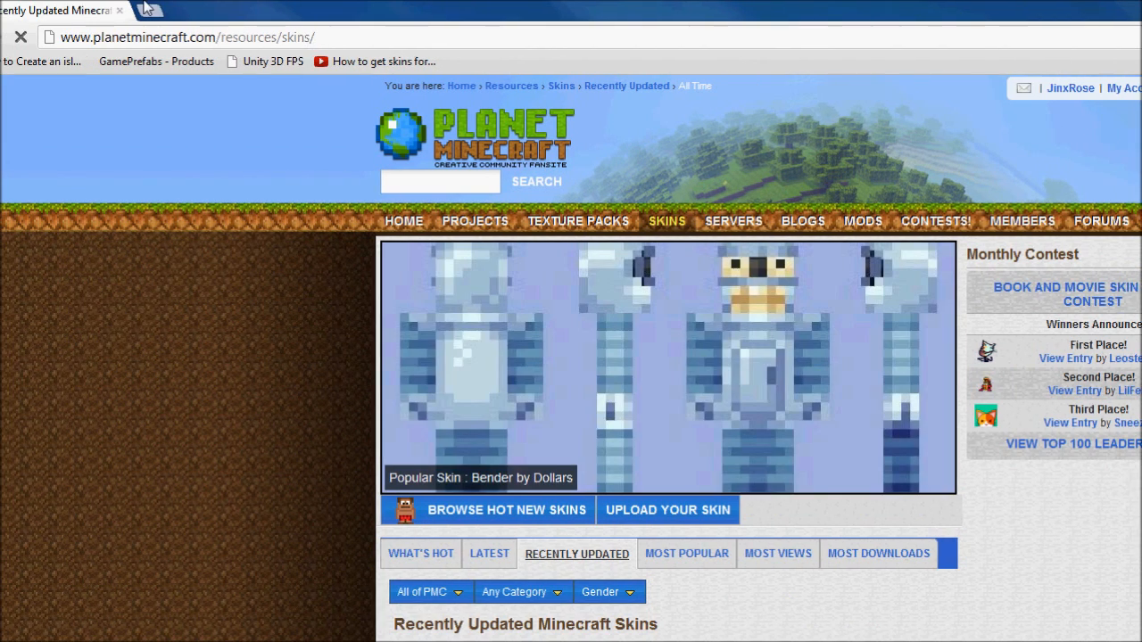
# Load minecraft.net in a new tab beside the Planet Minecraft skins tab
pyautogui.click(175, 7)
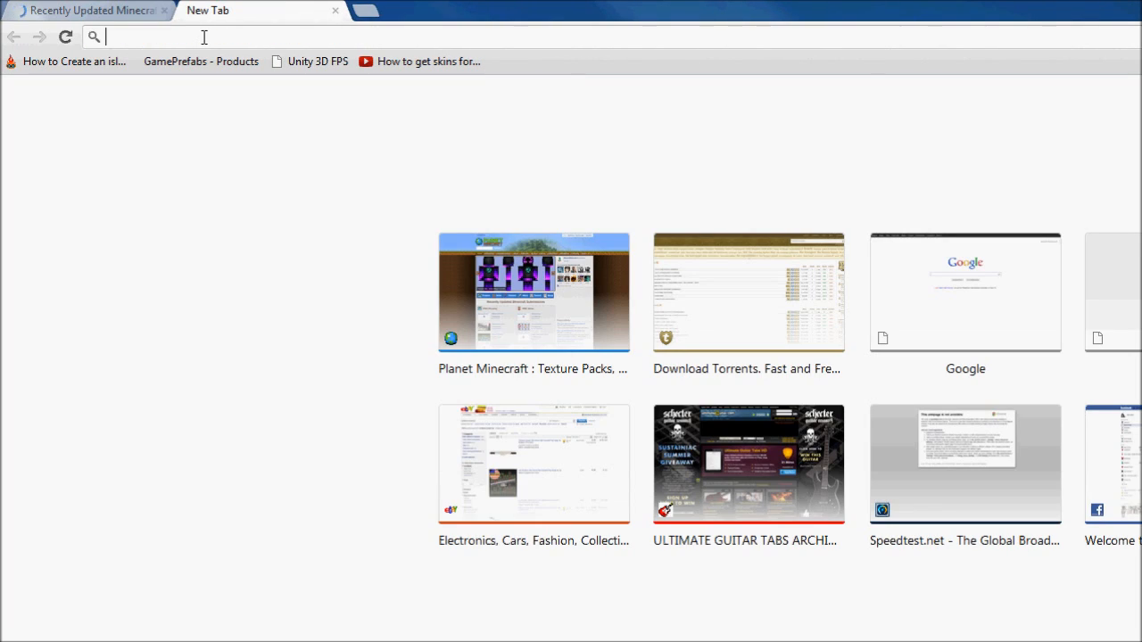
pyautogui.write('minecraft.net')
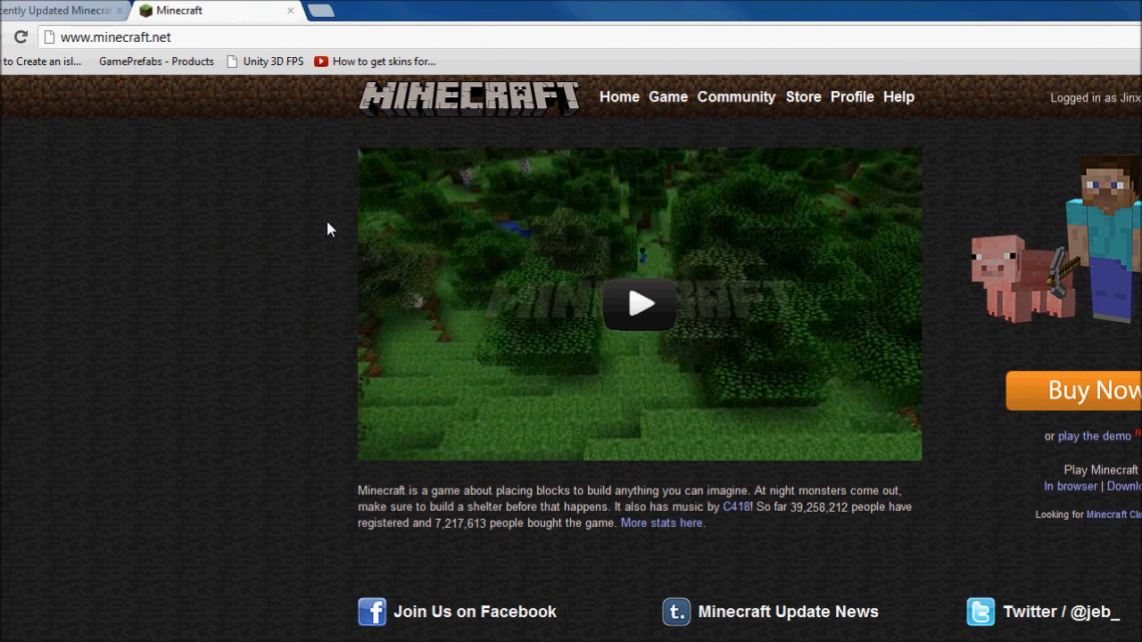
pyautogui.moveTo(329, 194)
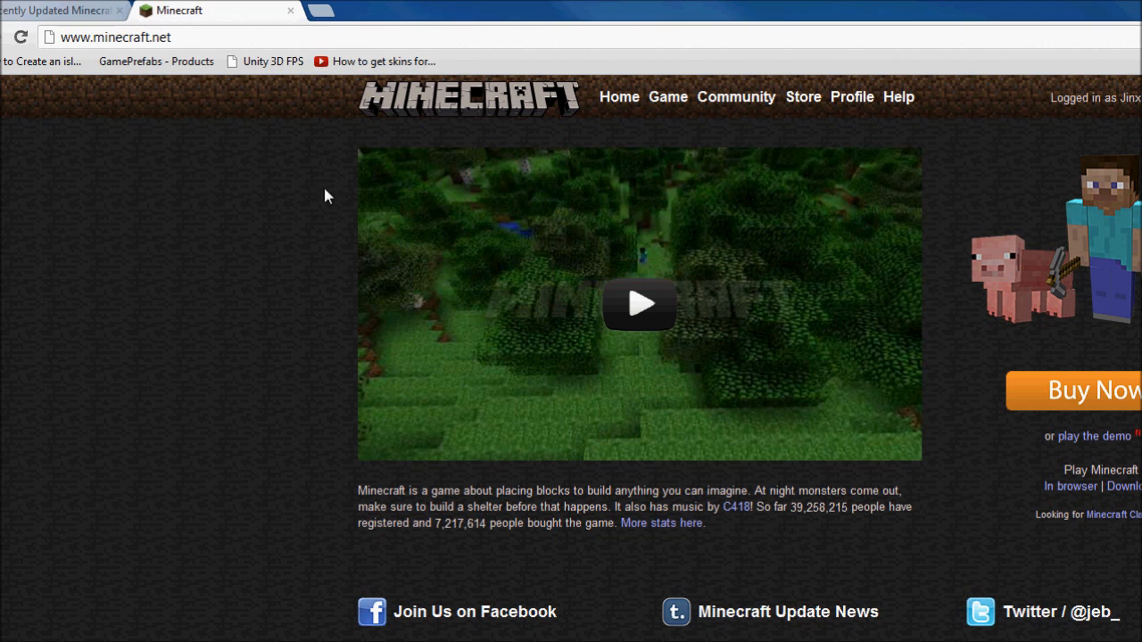
# Load the Mineshafter site in a new tab and show the Settings/Logout account menu
pyautogui.click(318, 11)
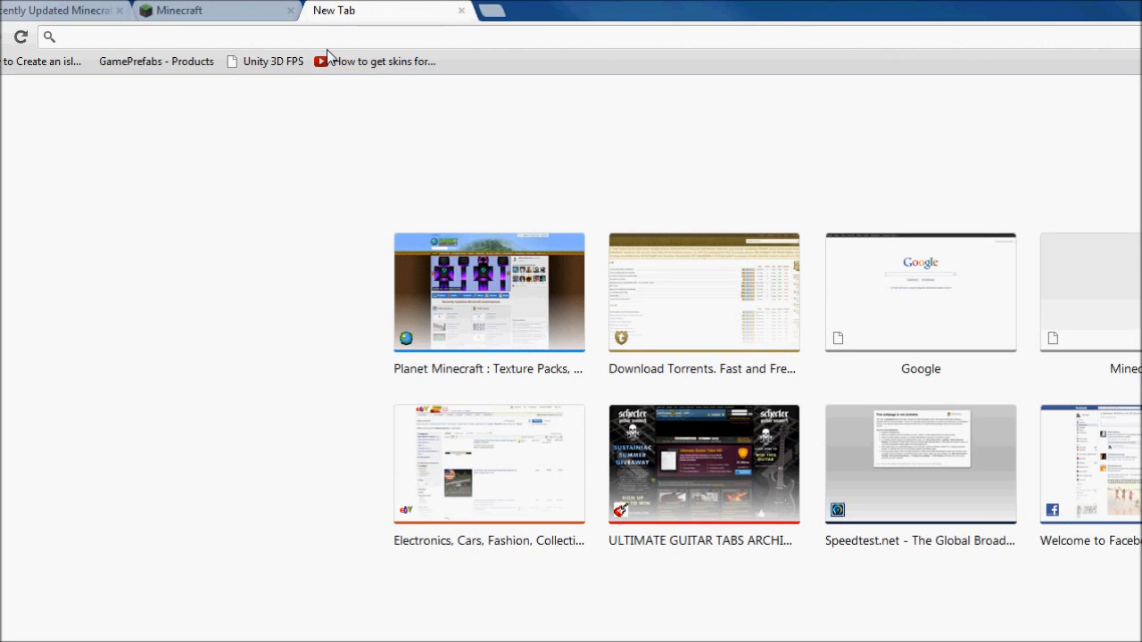
pyautogui.write('mines')
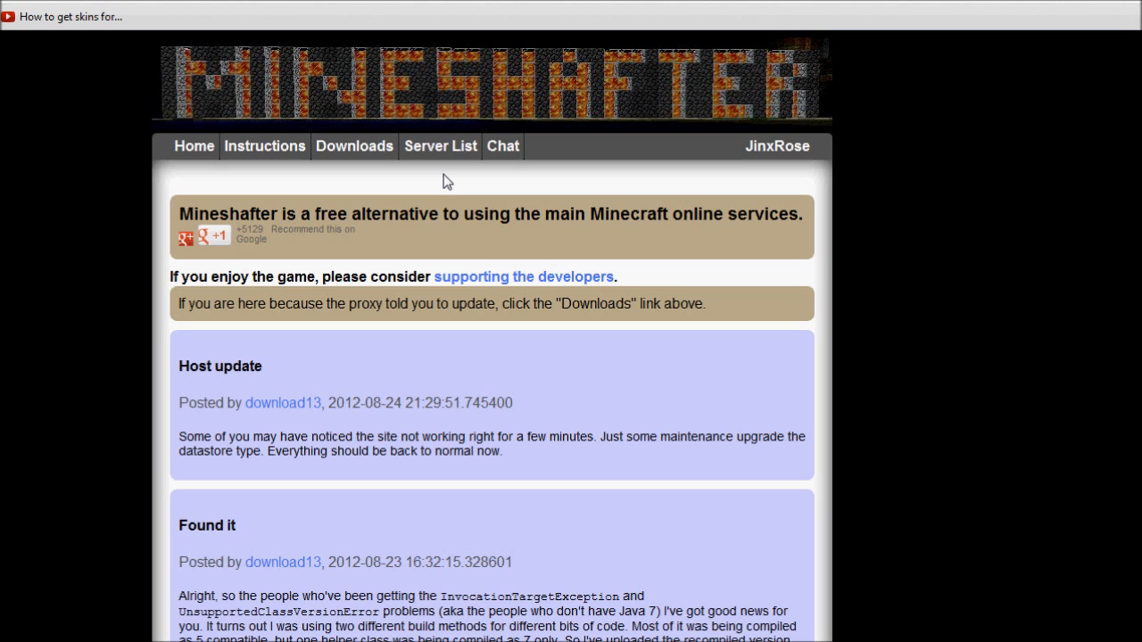
pyautogui.moveTo(462, 180)
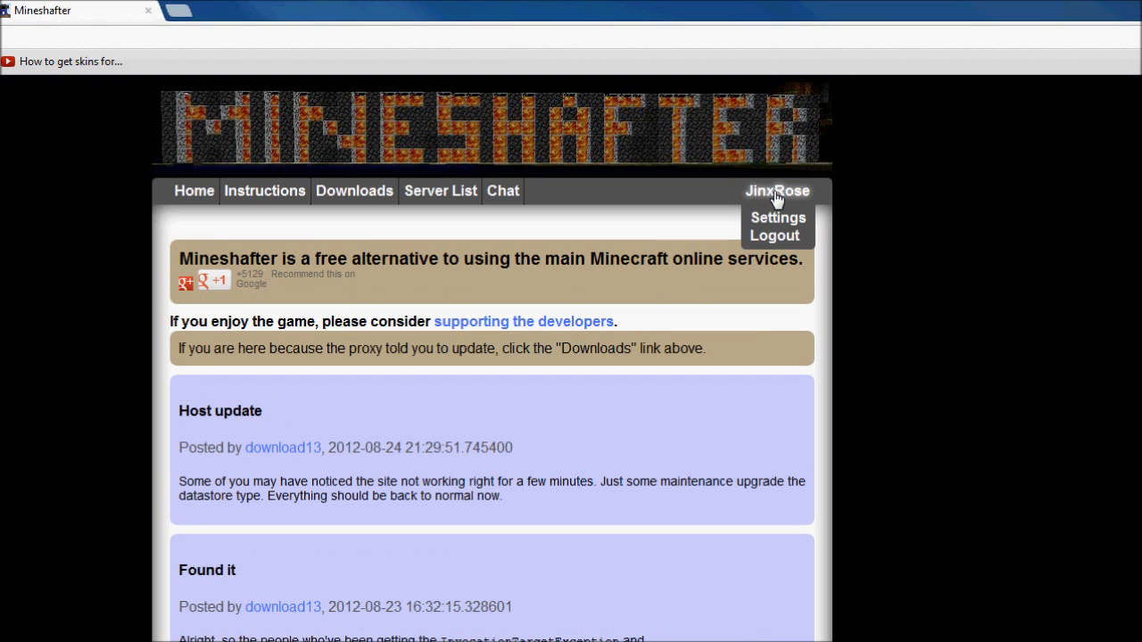
pyautogui.moveTo(681, 221)
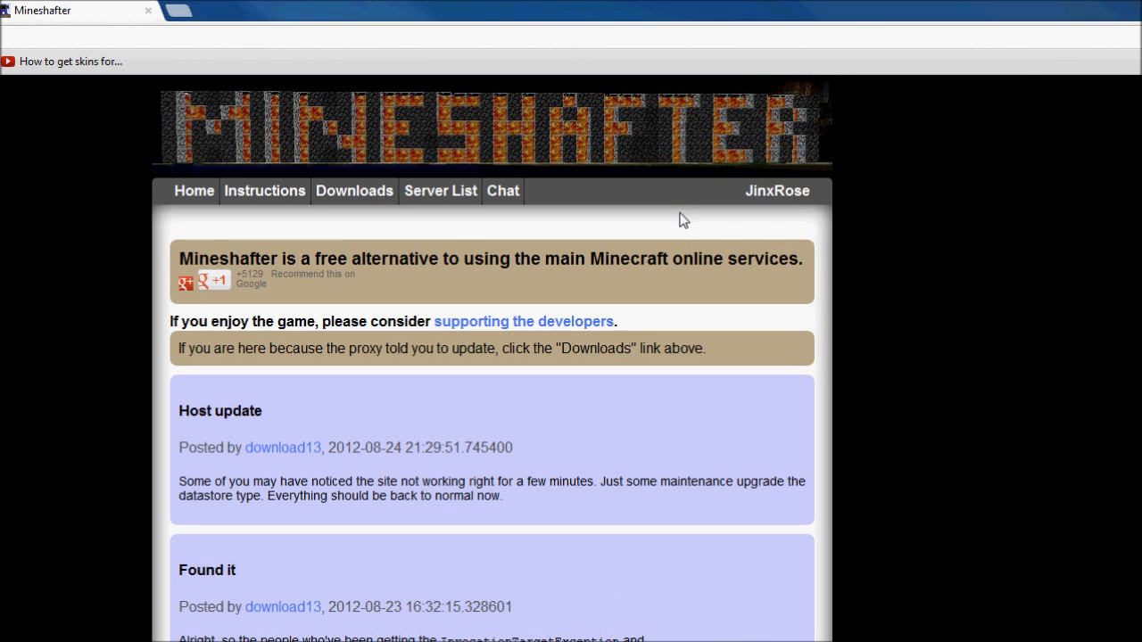
pyautogui.click(778, 189)
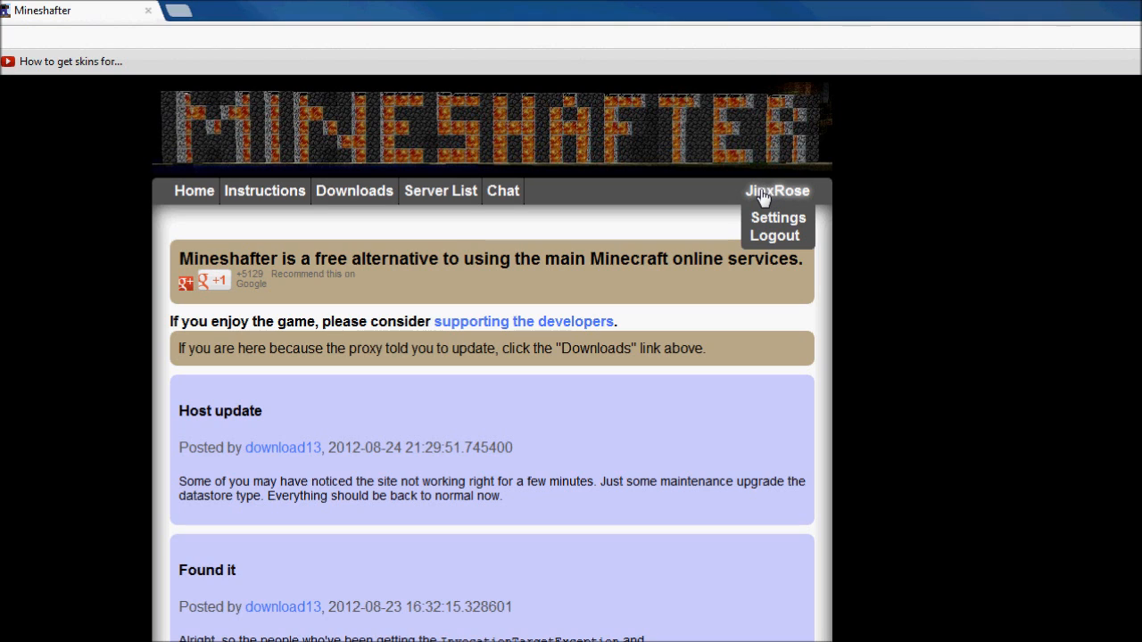
pyautogui.moveTo(781, 195)
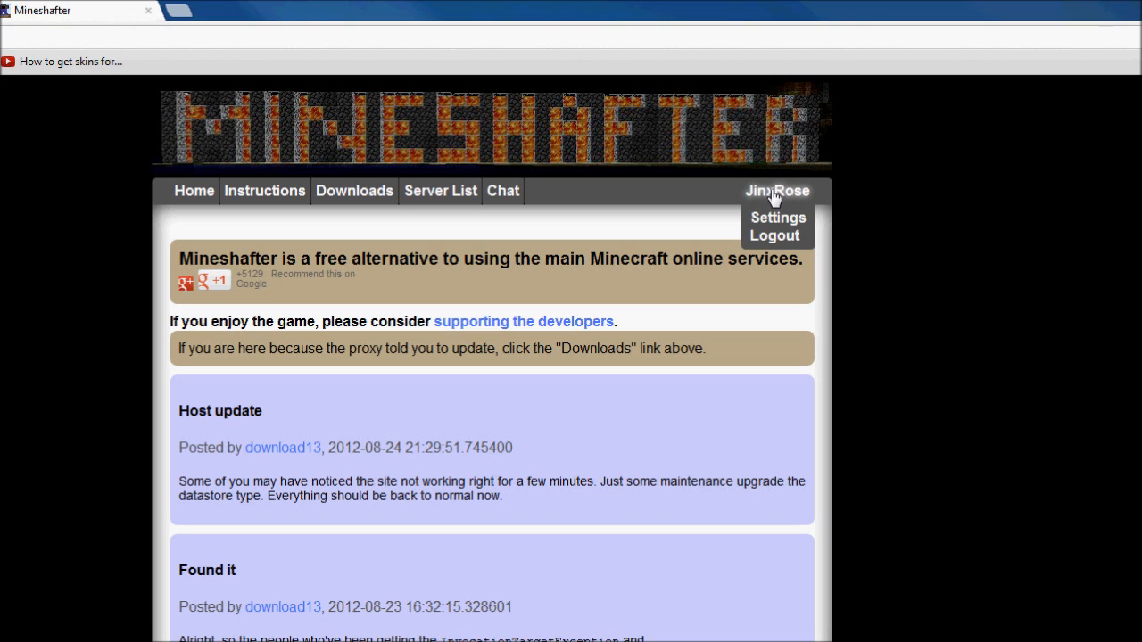
pyautogui.moveTo(783, 228)
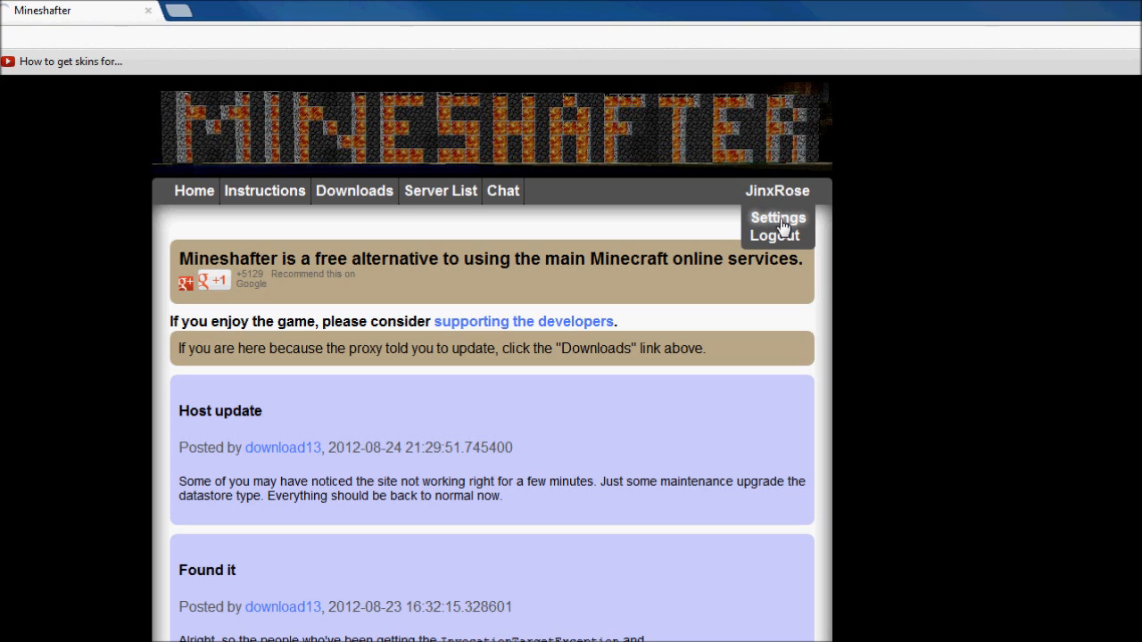
pyautogui.click(778, 217)
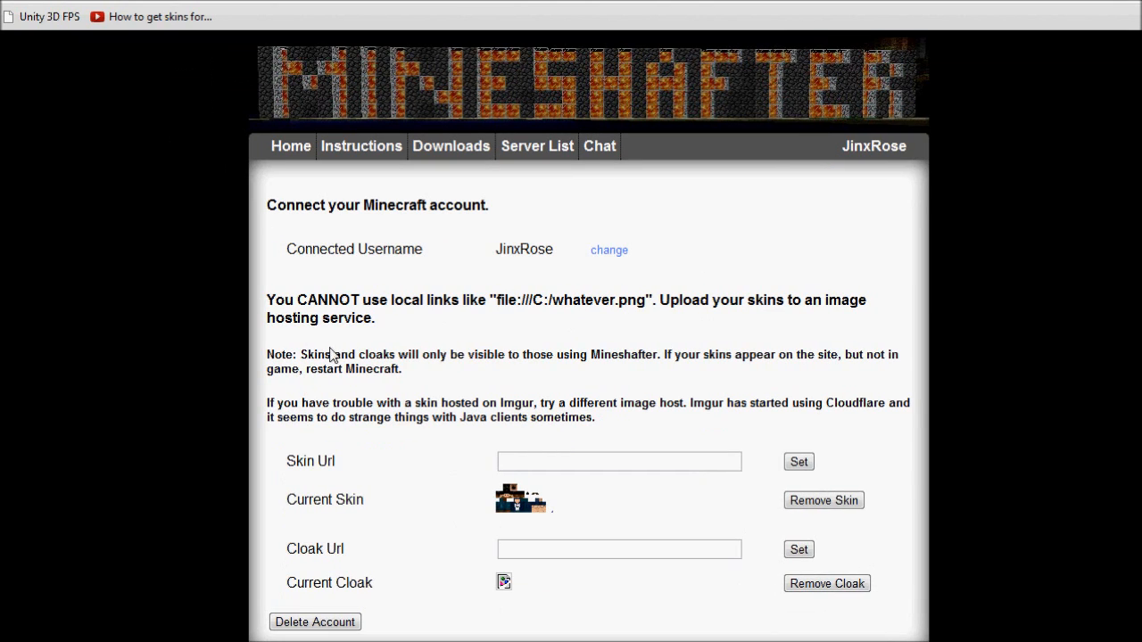
pyautogui.moveTo(296, 205)
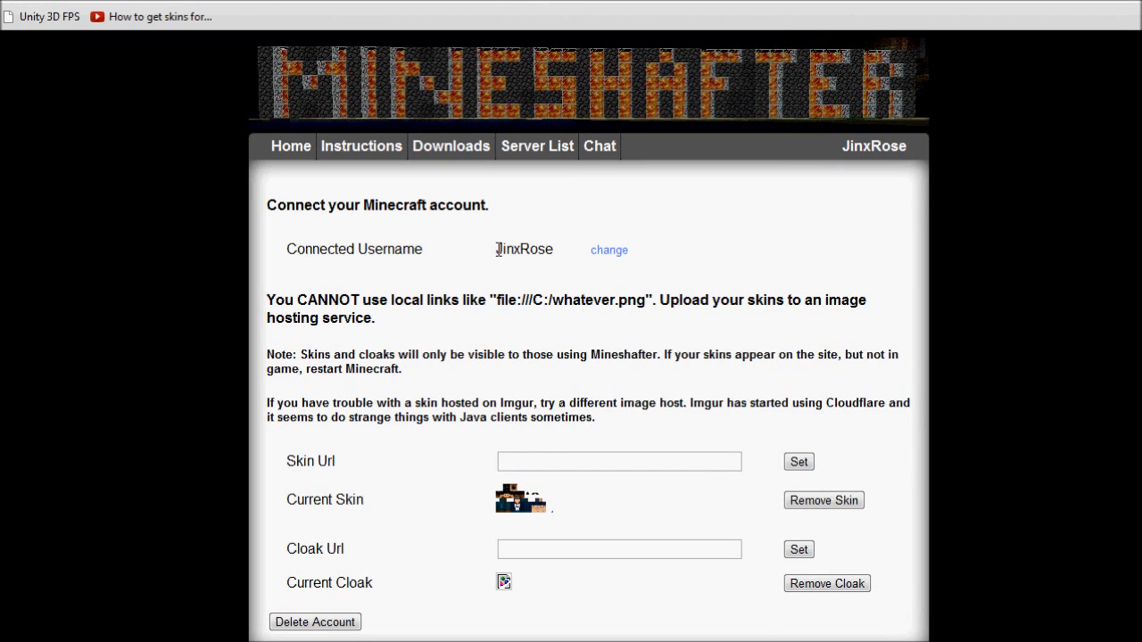
pyautogui.moveTo(544, 285)
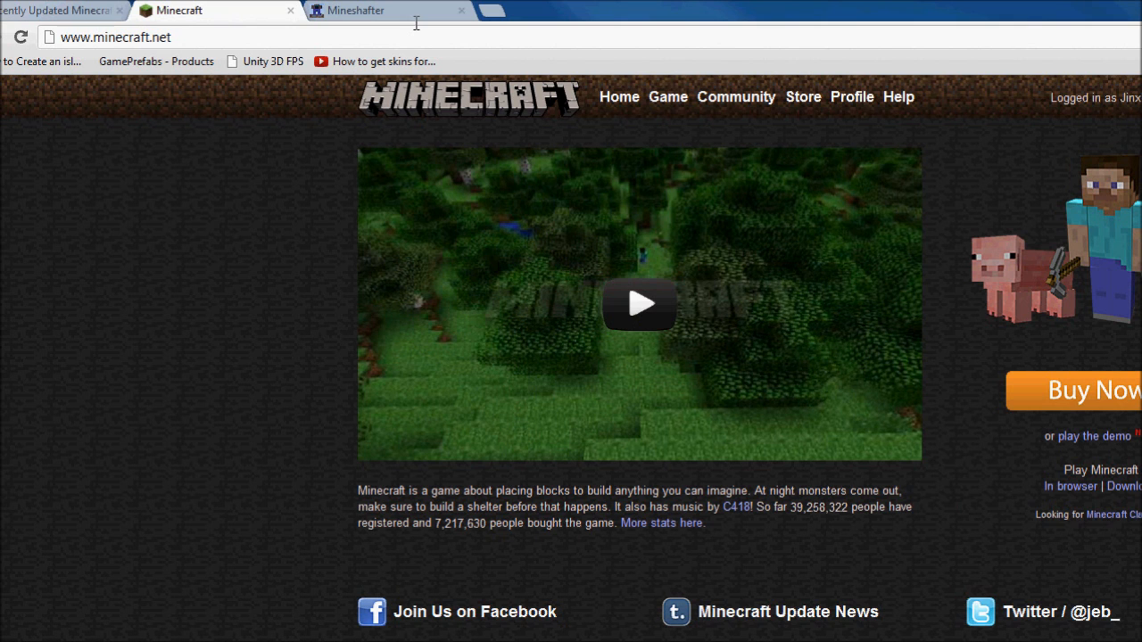
pyautogui.click(371, 11)
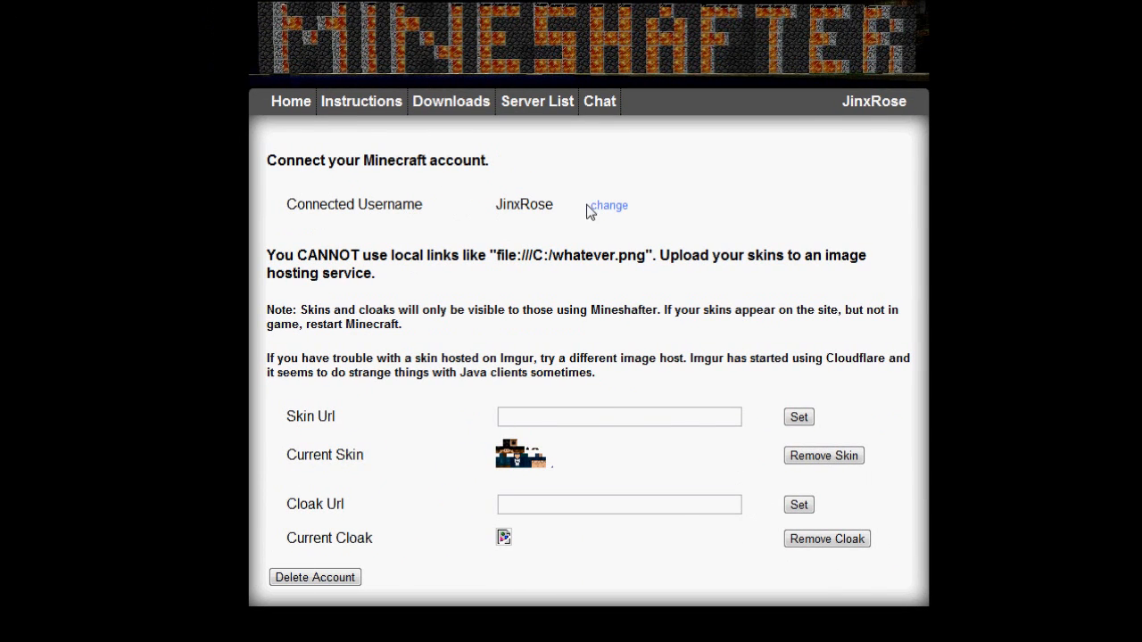
pyautogui.moveTo(614, 214)
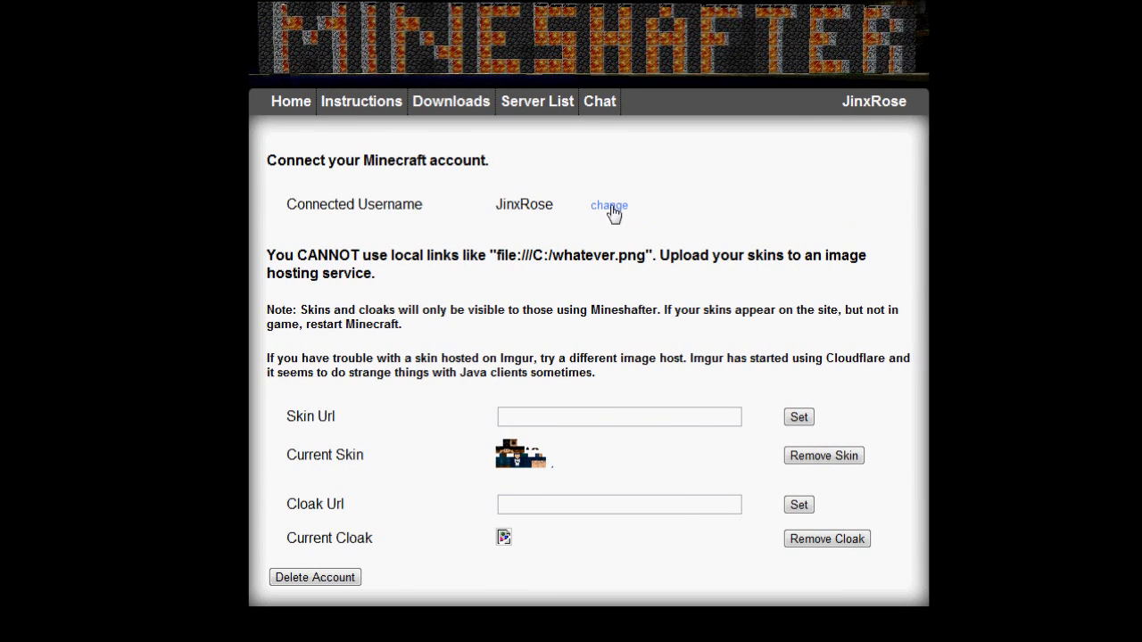
pyautogui.moveTo(473, 275)
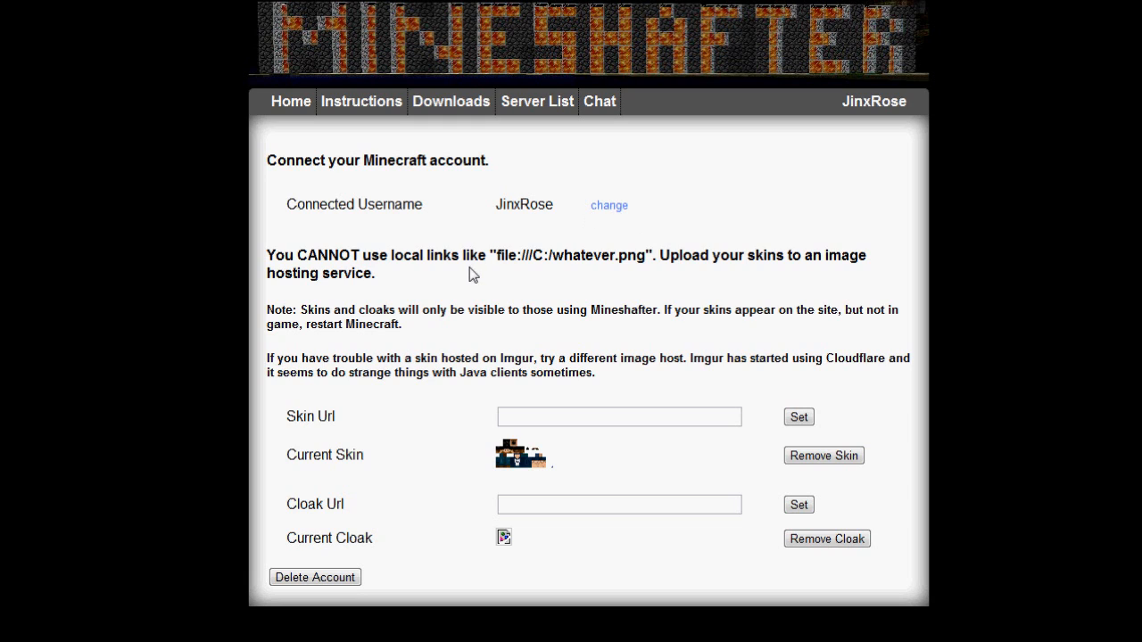
pyautogui.moveTo(482, 428)
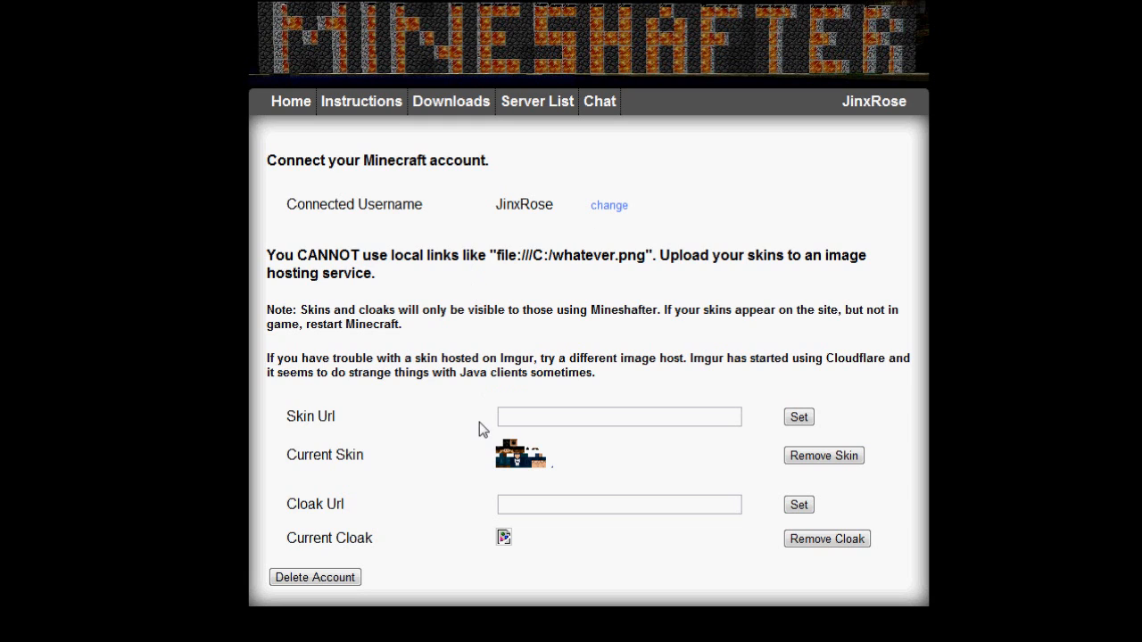
pyautogui.scroll(-3)
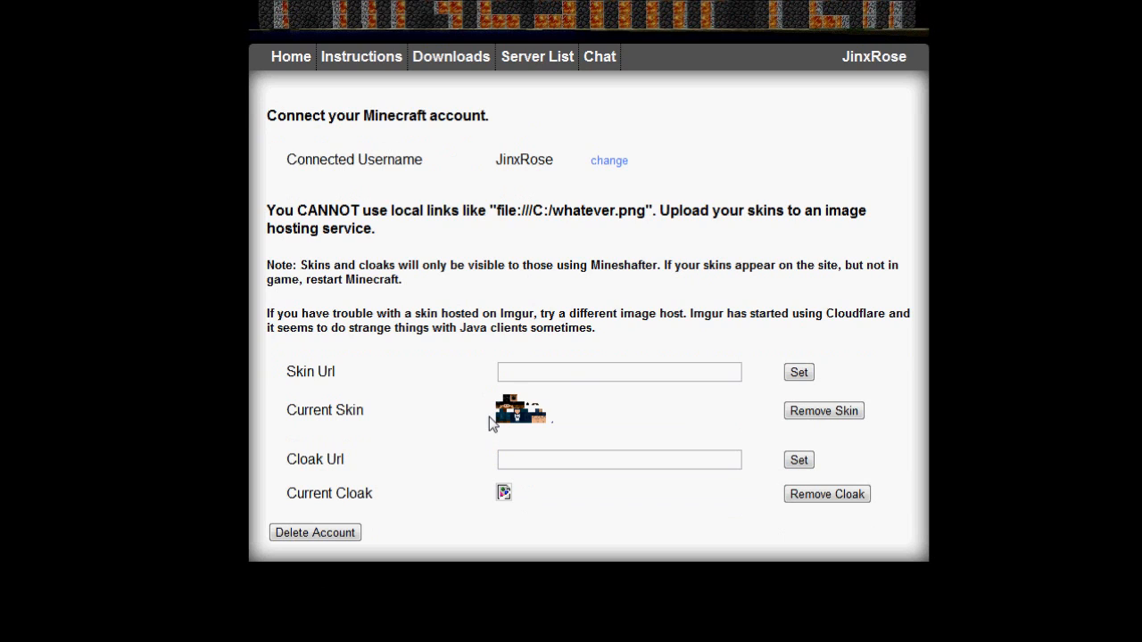
pyautogui.moveTo(532, 421)
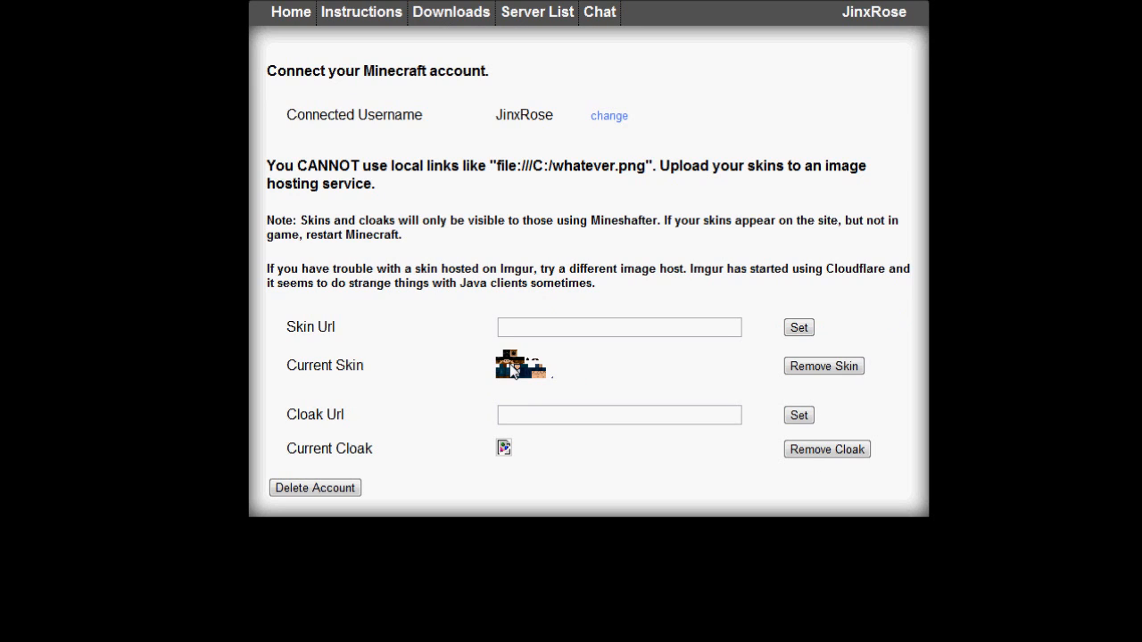
pyautogui.moveTo(228, 474)
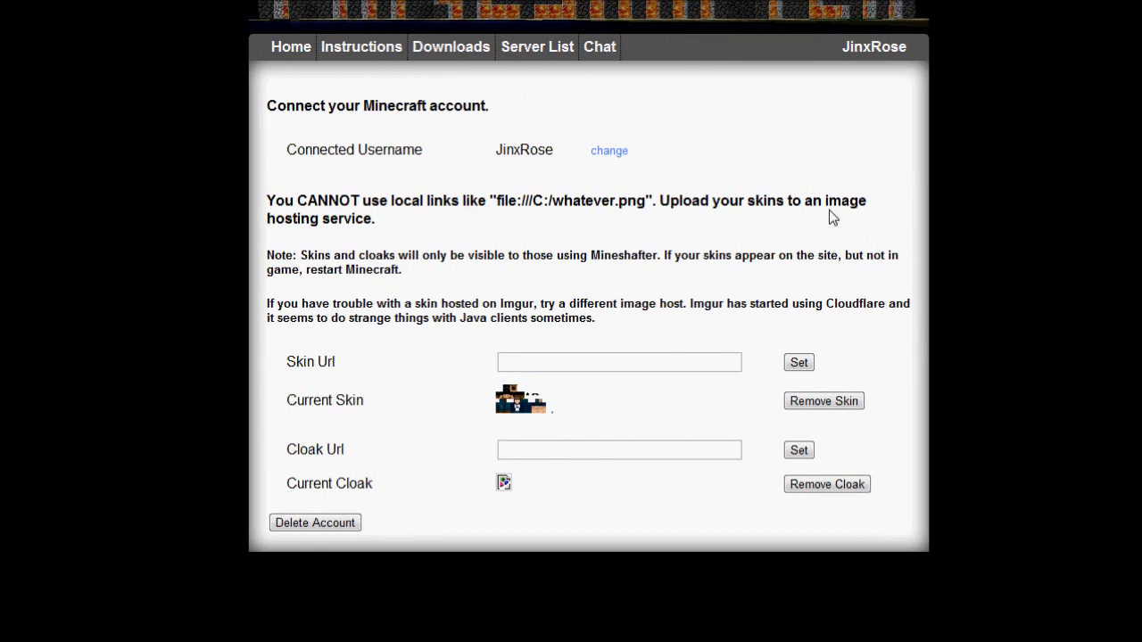
pyautogui.moveTo(621, 257)
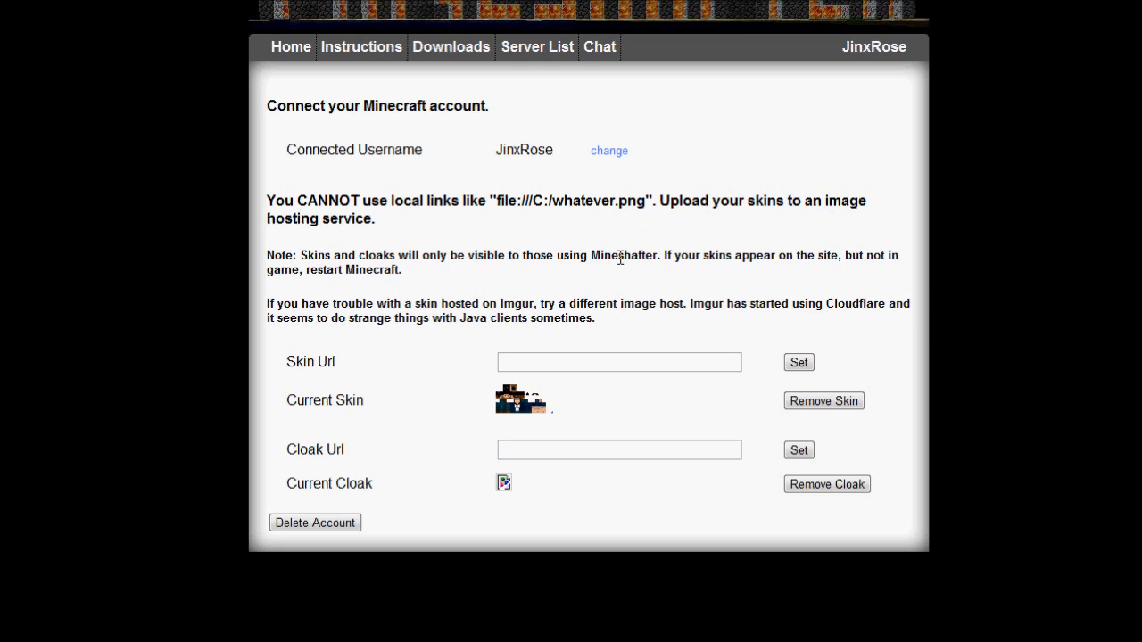
pyautogui.moveTo(596, 296)
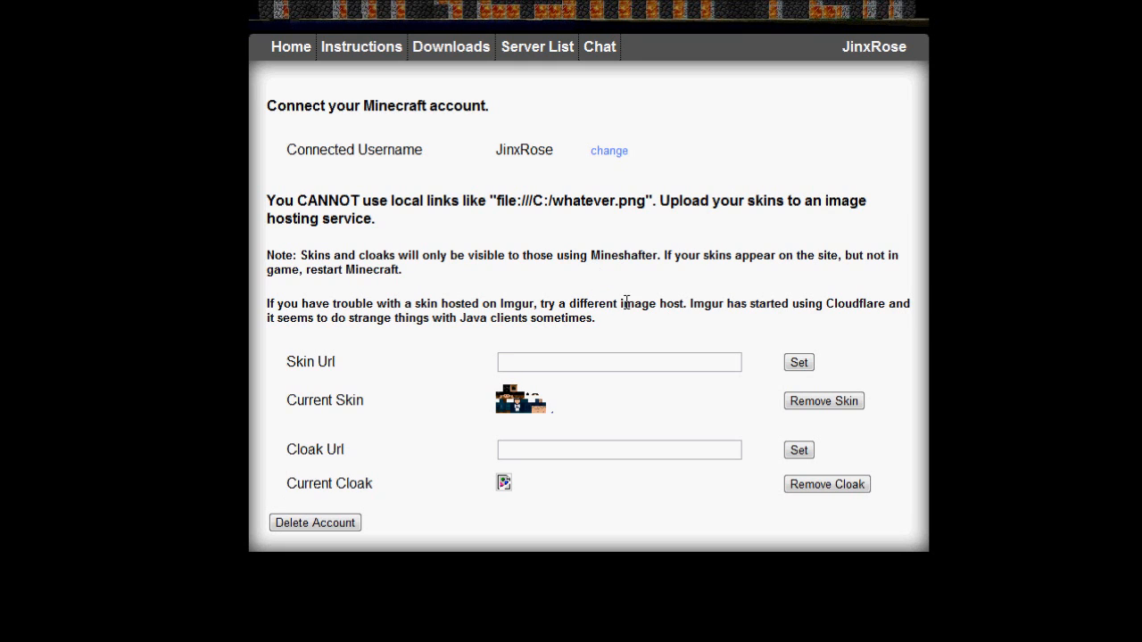
pyautogui.moveTo(444, 264)
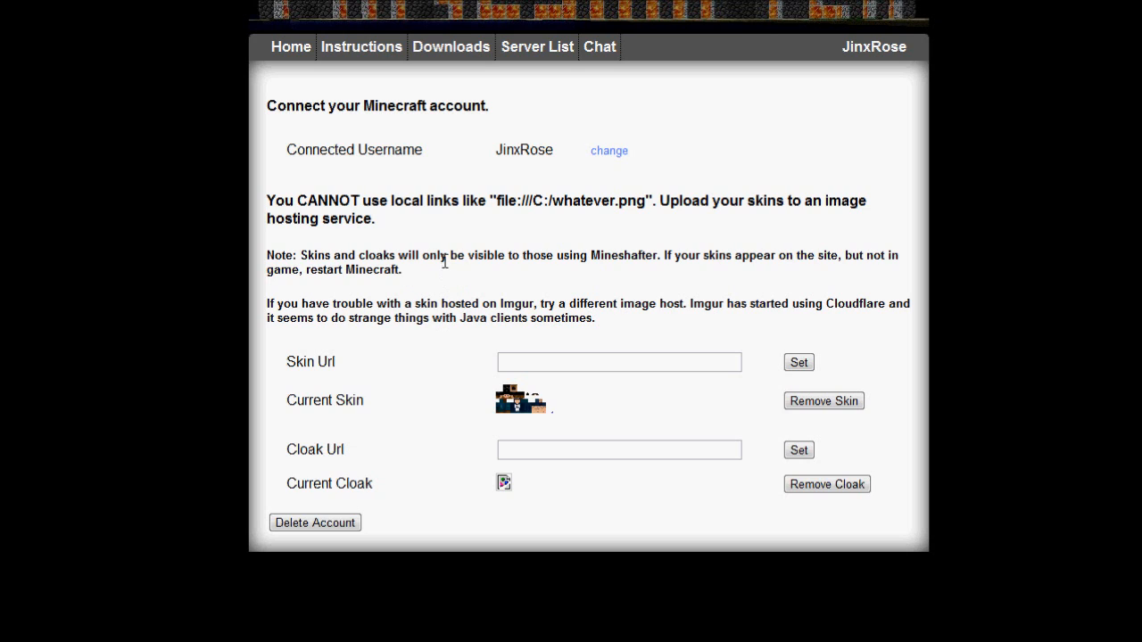
pyautogui.moveTo(639, 307)
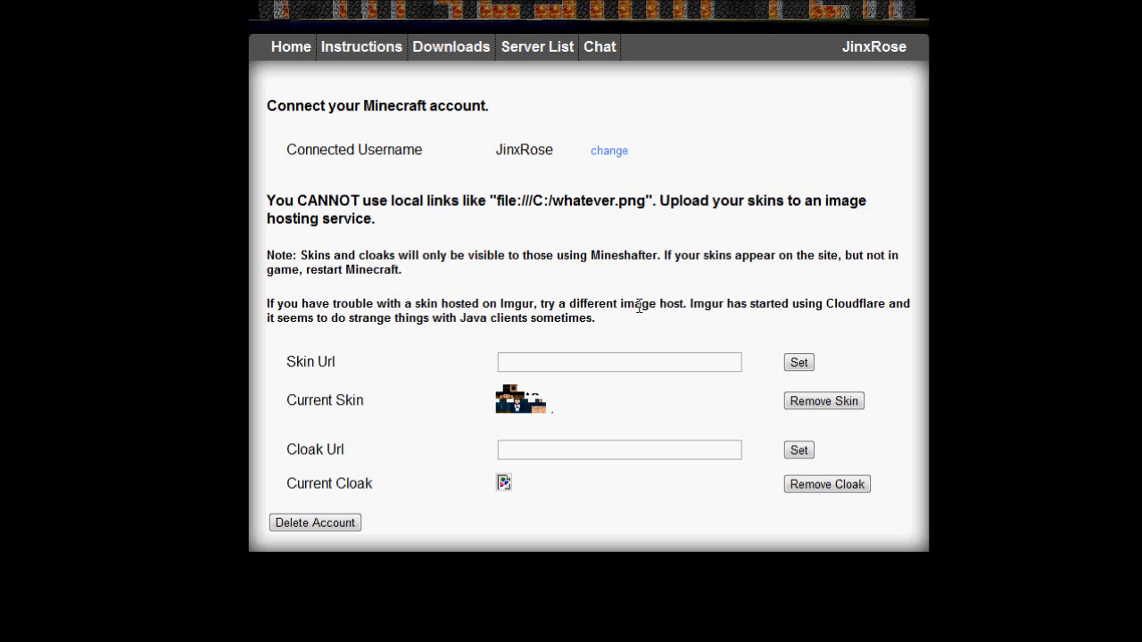
pyautogui.doubleClick(696, 303)
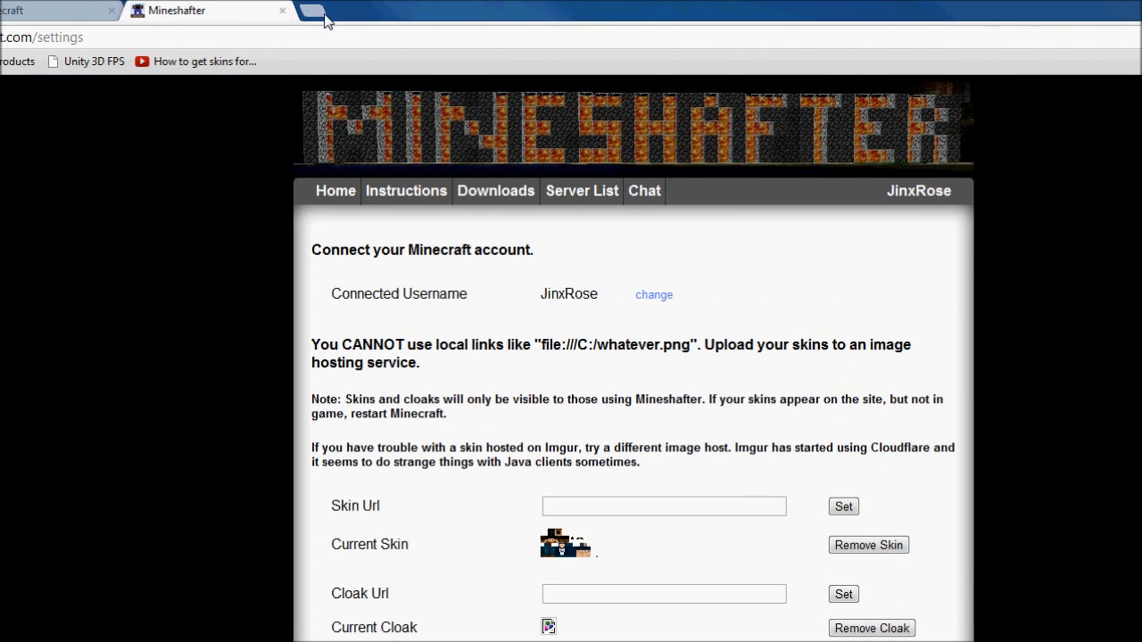
# On imgur.com choose char.png from the computer and start its upload
pyautogui.click(321, 16)
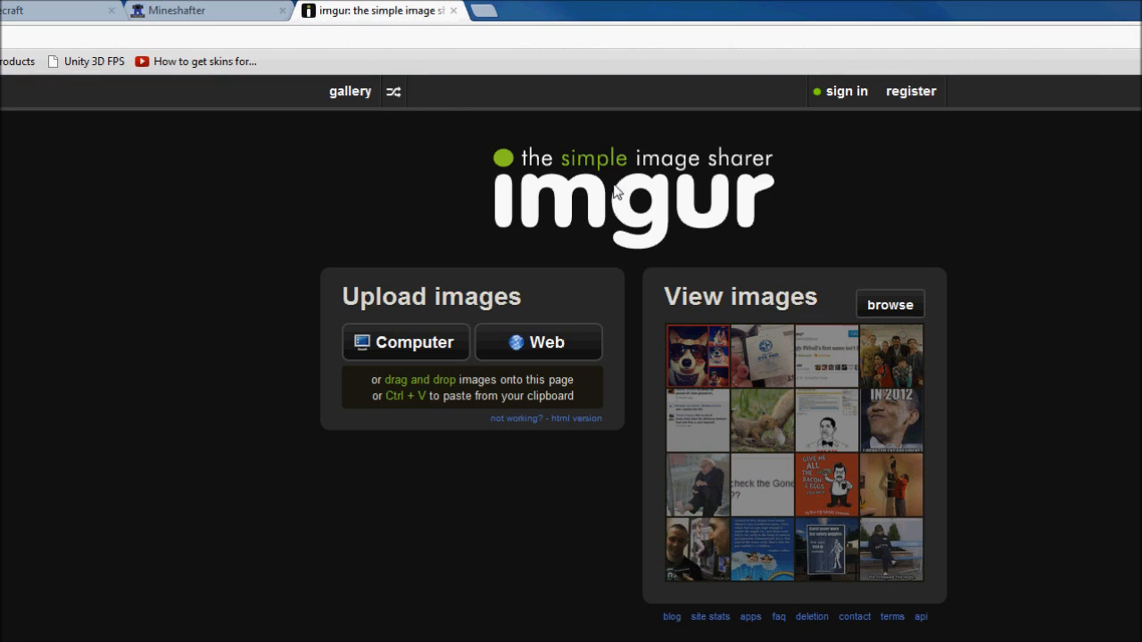
pyautogui.click(405, 343)
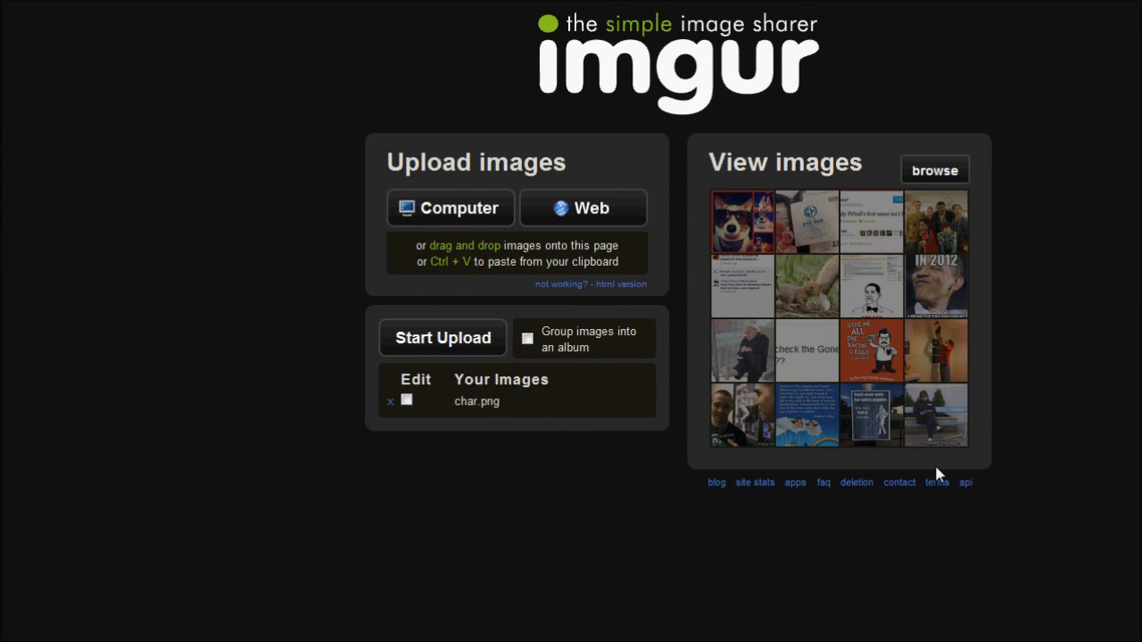
pyautogui.click(443, 337)
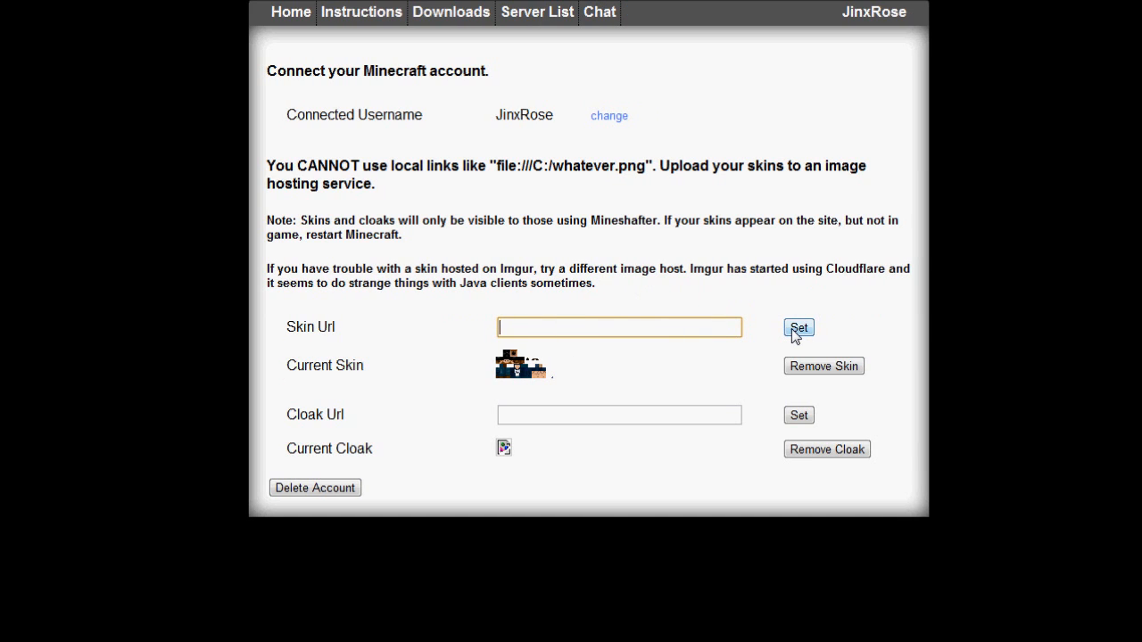
pyautogui.moveTo(530, 379)
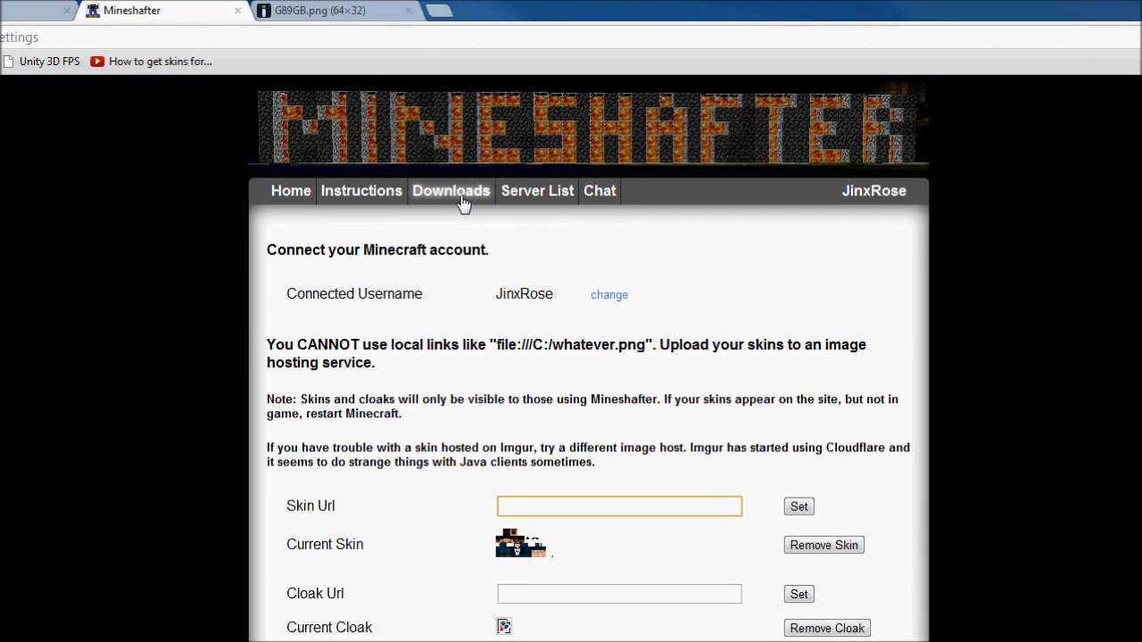
# Go to Mineshafter's Downloads page listing the proxy for players and servers
pyautogui.click(450, 189)
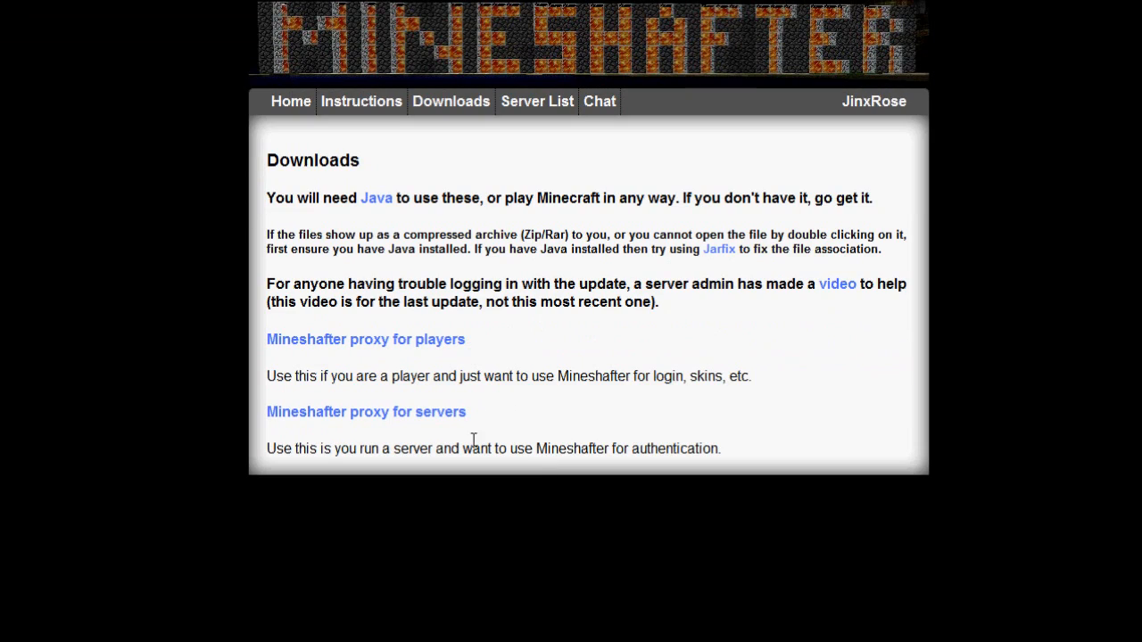
pyautogui.moveTo(444, 346)
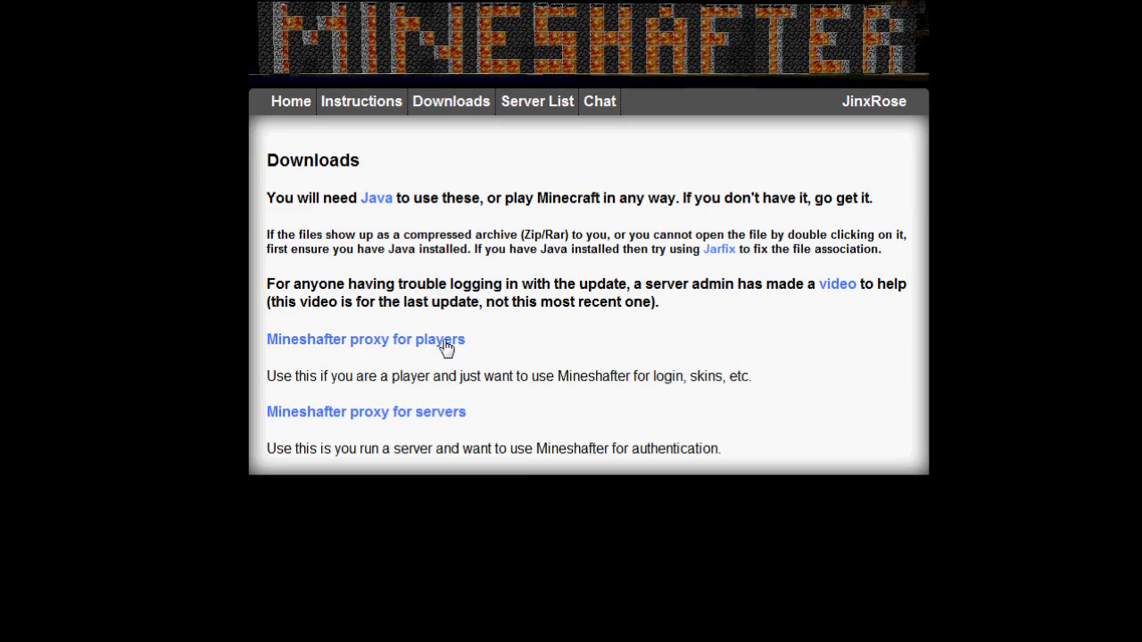
pyautogui.moveTo(706, 375)
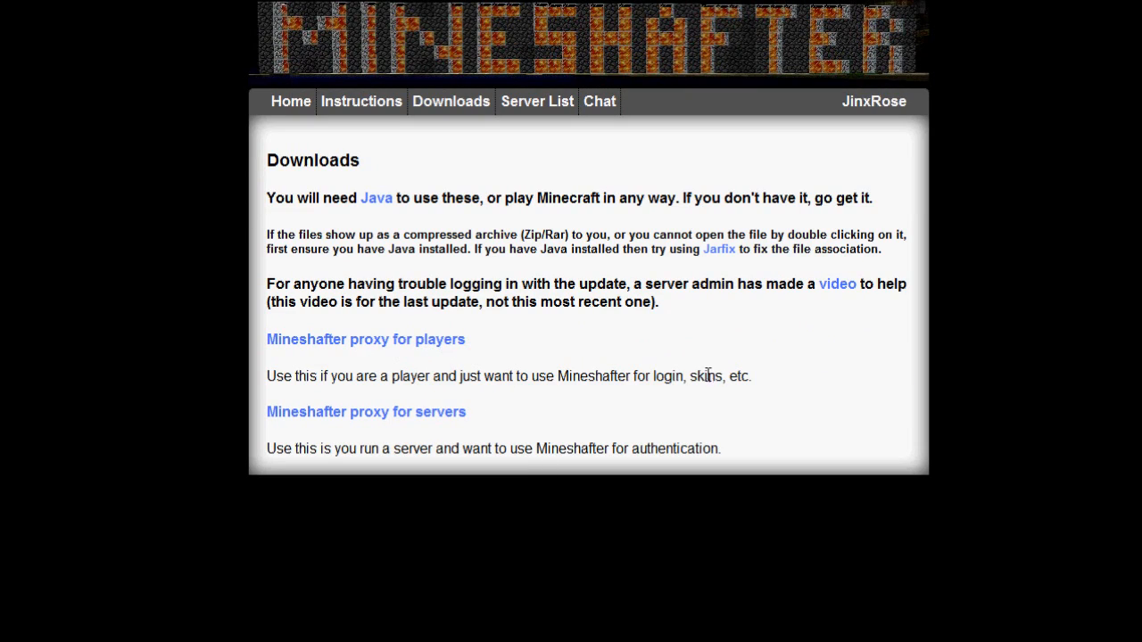
pyautogui.moveTo(654, 373)
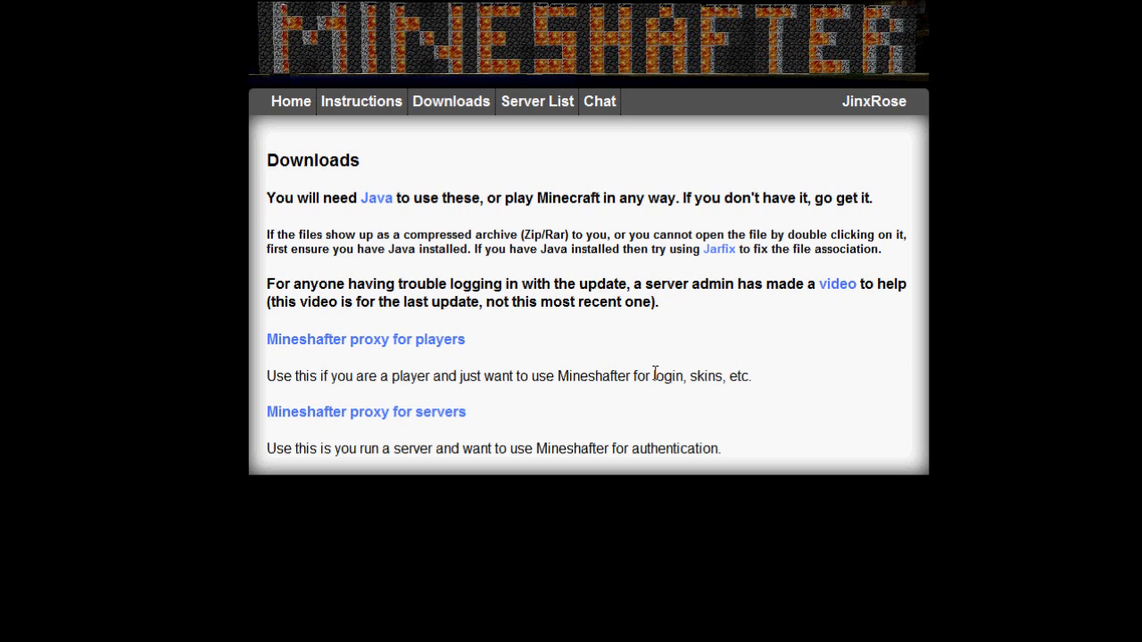
pyautogui.moveTo(421, 353)
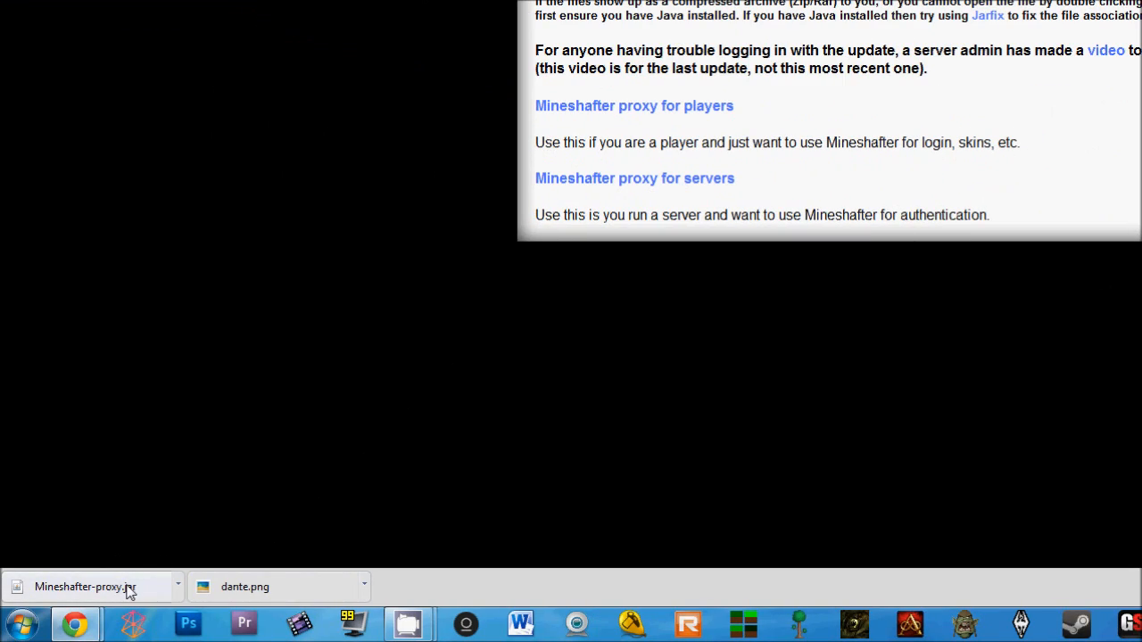
pyautogui.moveTo(450, 310)
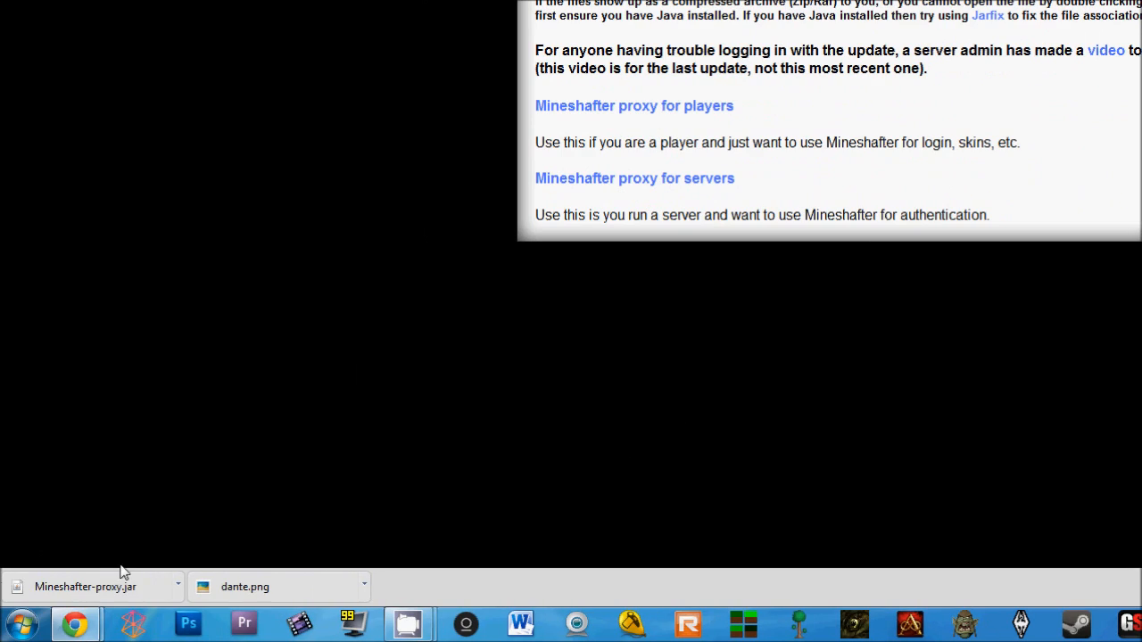
pyautogui.moveTo(172, 541)
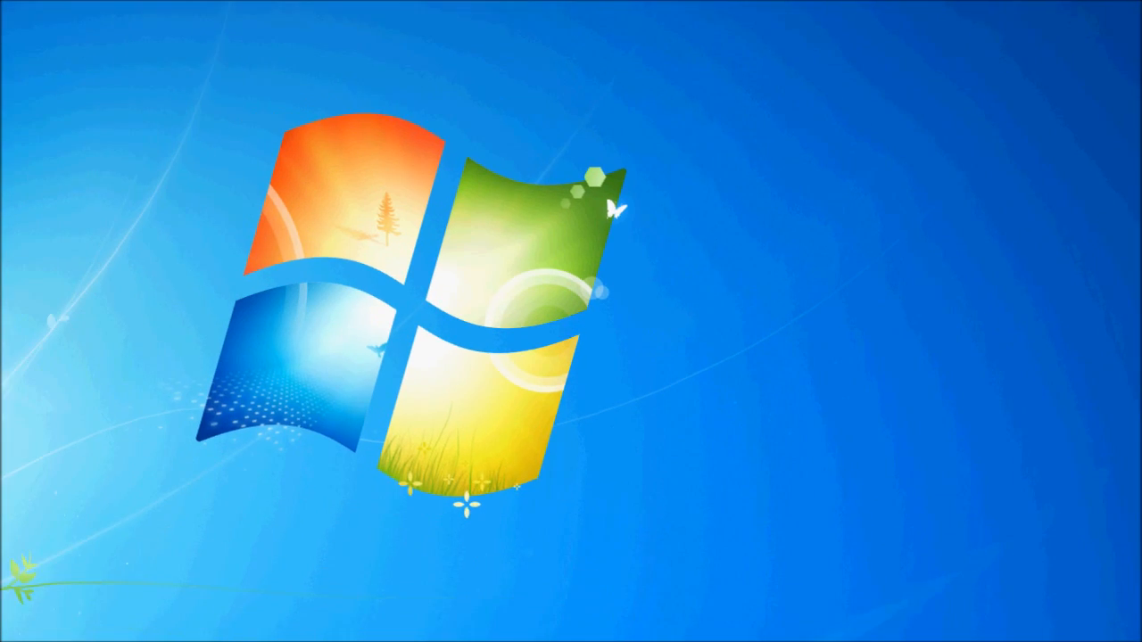
# Navigate My Games > Minecraft Server > Mineshafter in Windows Explorer
pyautogui.click(14, 617)
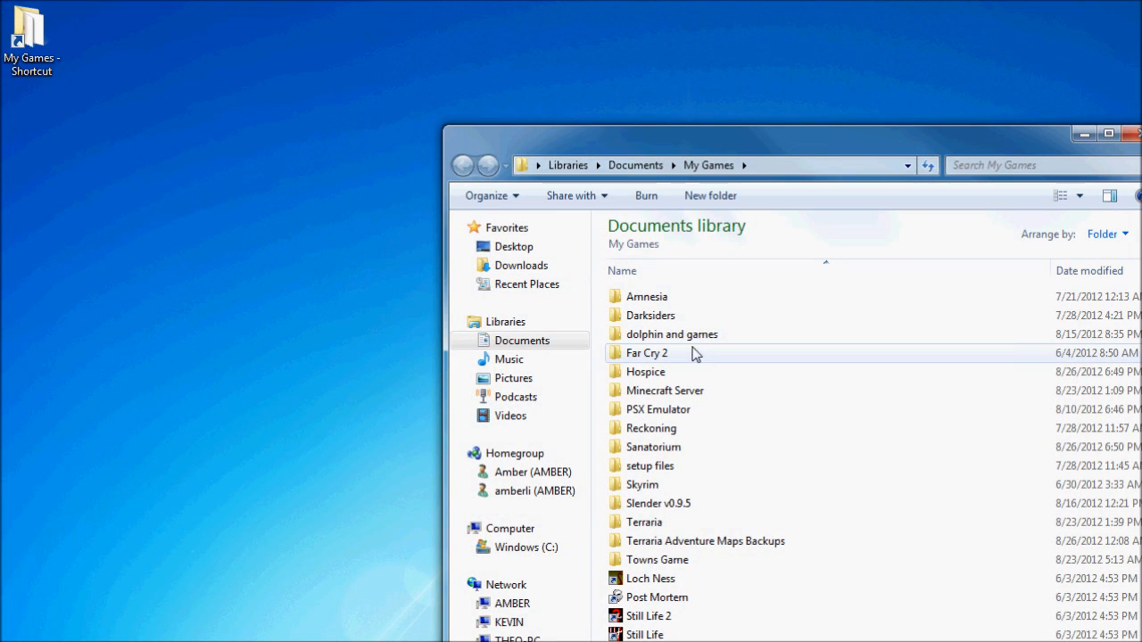
pyautogui.doubleClick(662, 391)
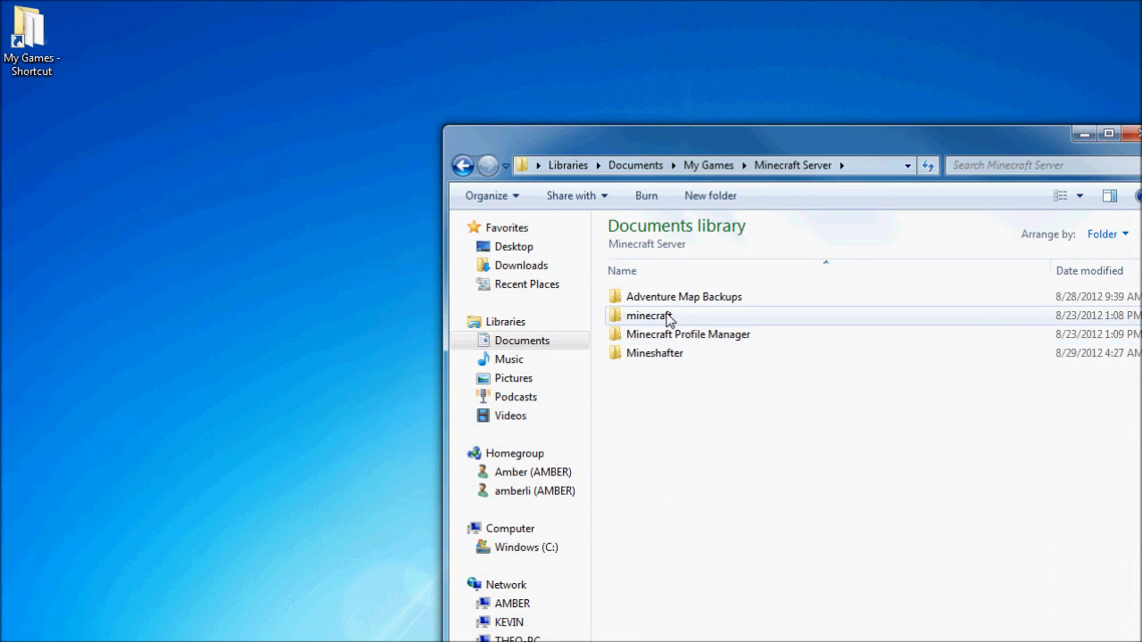
pyautogui.doubleClick(656, 354)
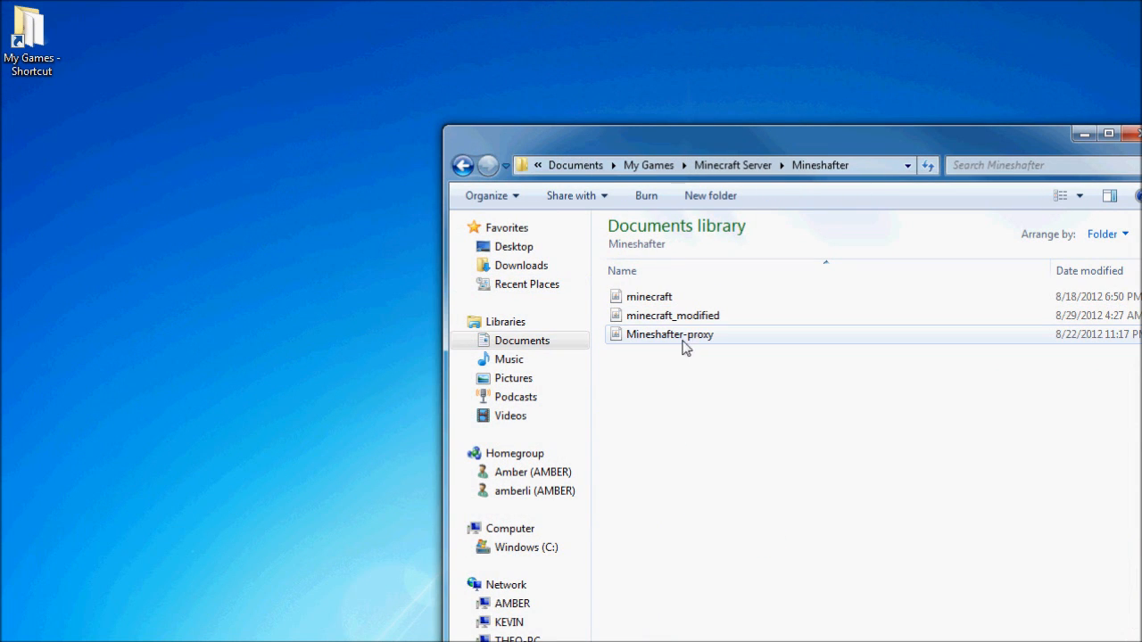
pyautogui.moveTo(682, 345)
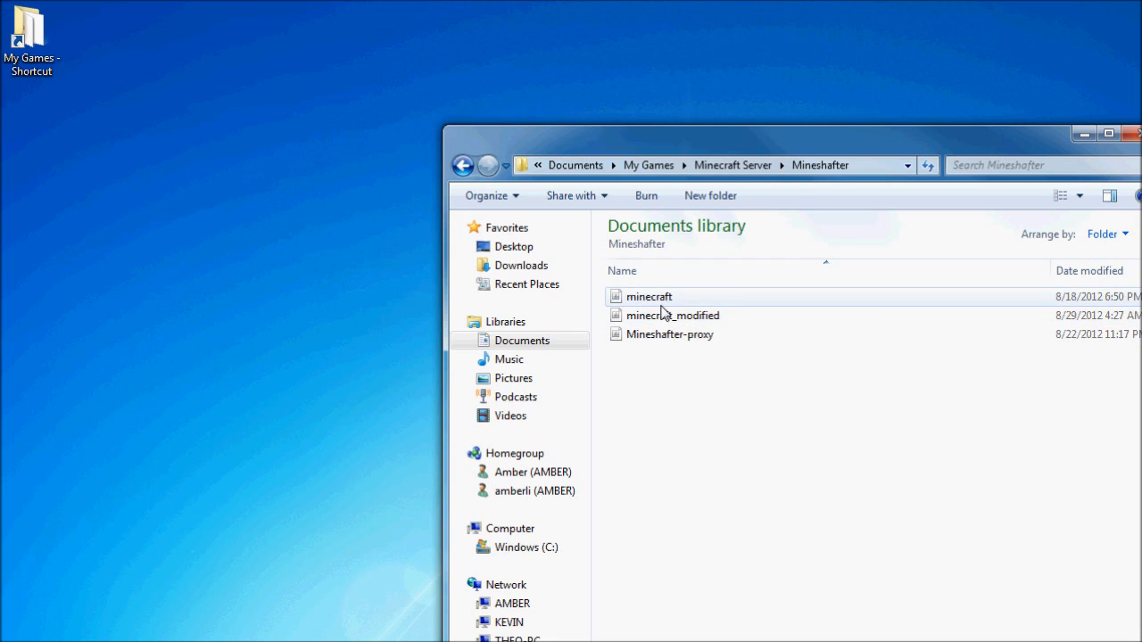
# Launch the Mineshafter-proxy jar, then search the Start menu for %appdata
pyautogui.click(671, 334)
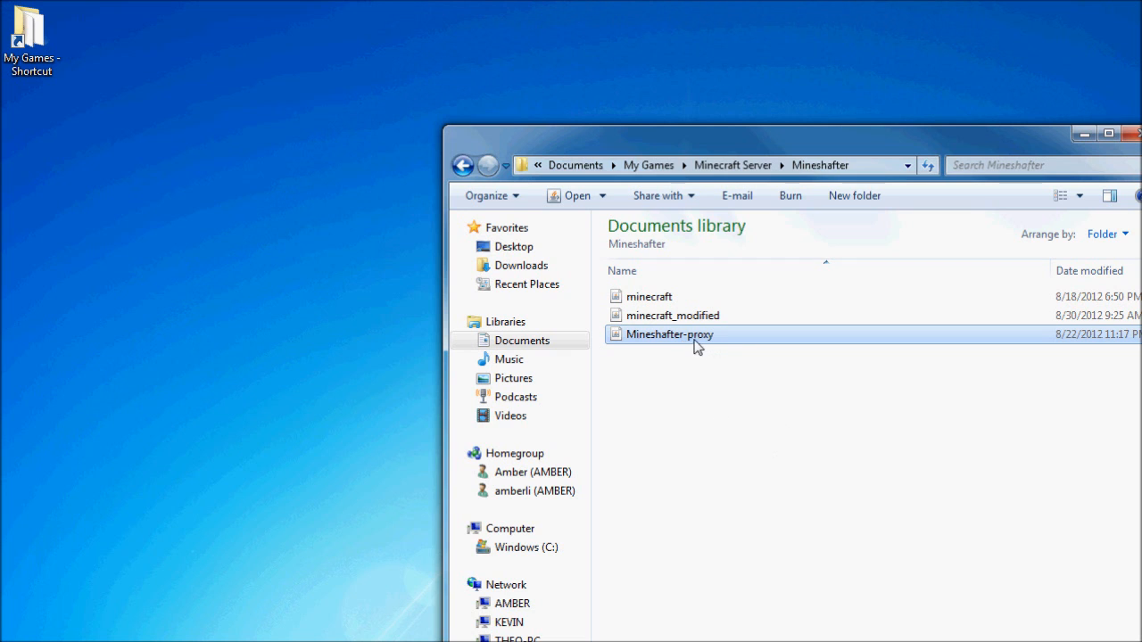
pyautogui.doubleClick(671, 334)
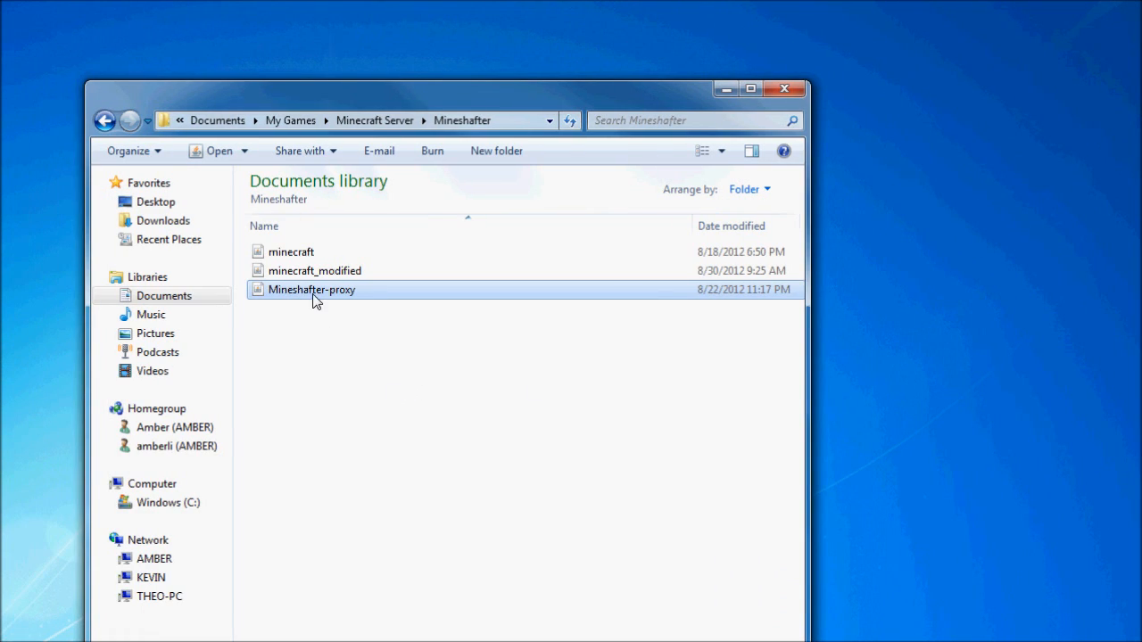
pyautogui.moveTo(319, 304)
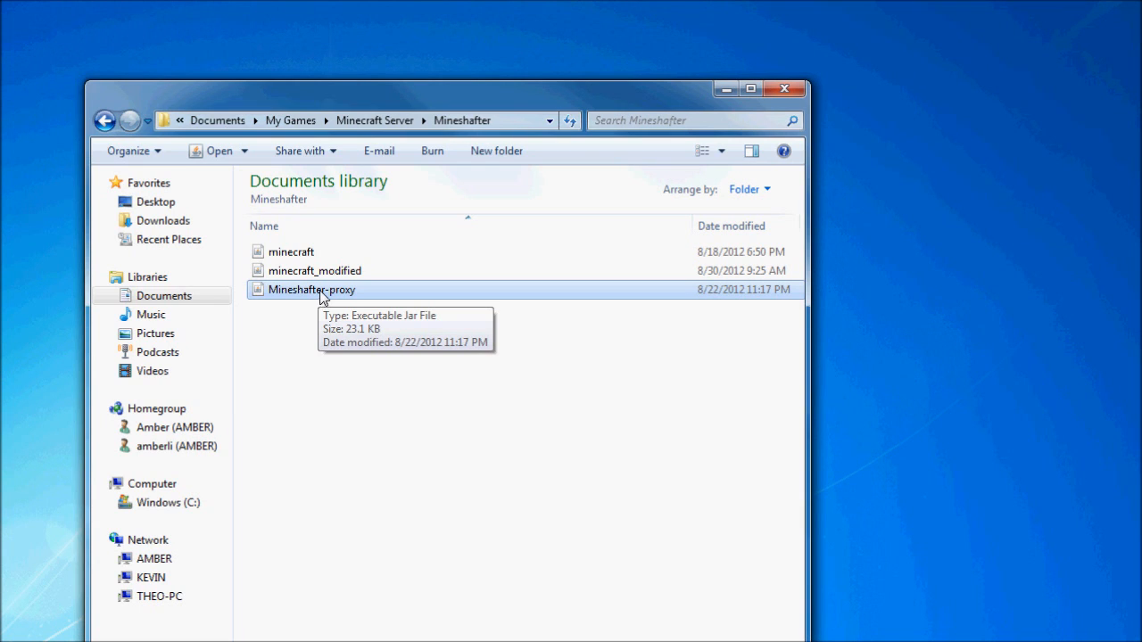
pyautogui.moveTo(347, 296)
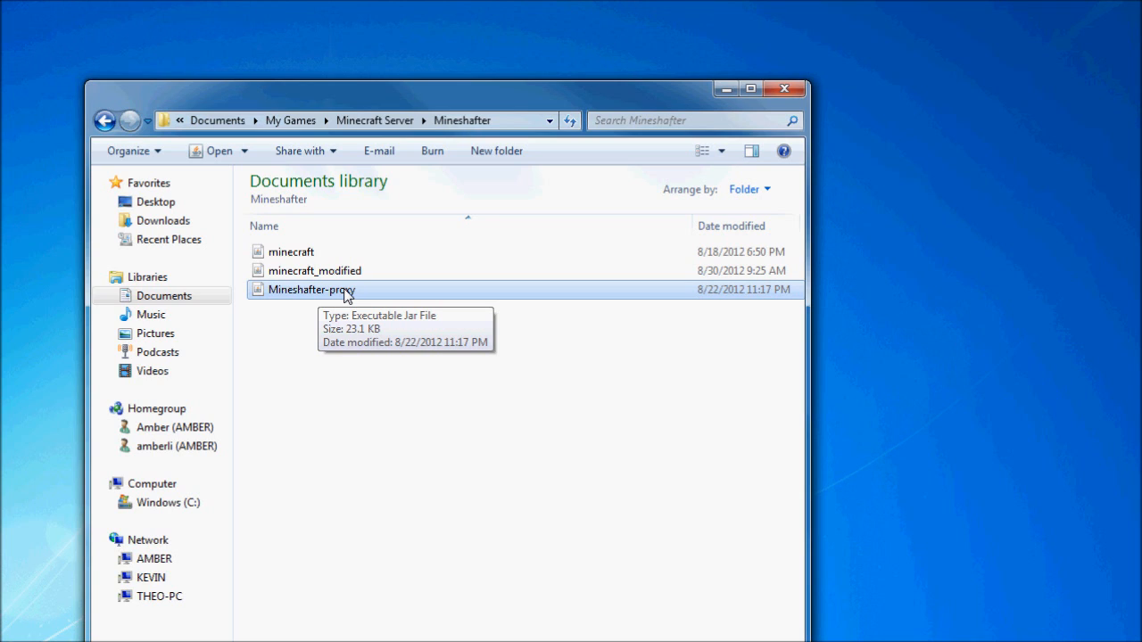
pyautogui.moveTo(362, 295)
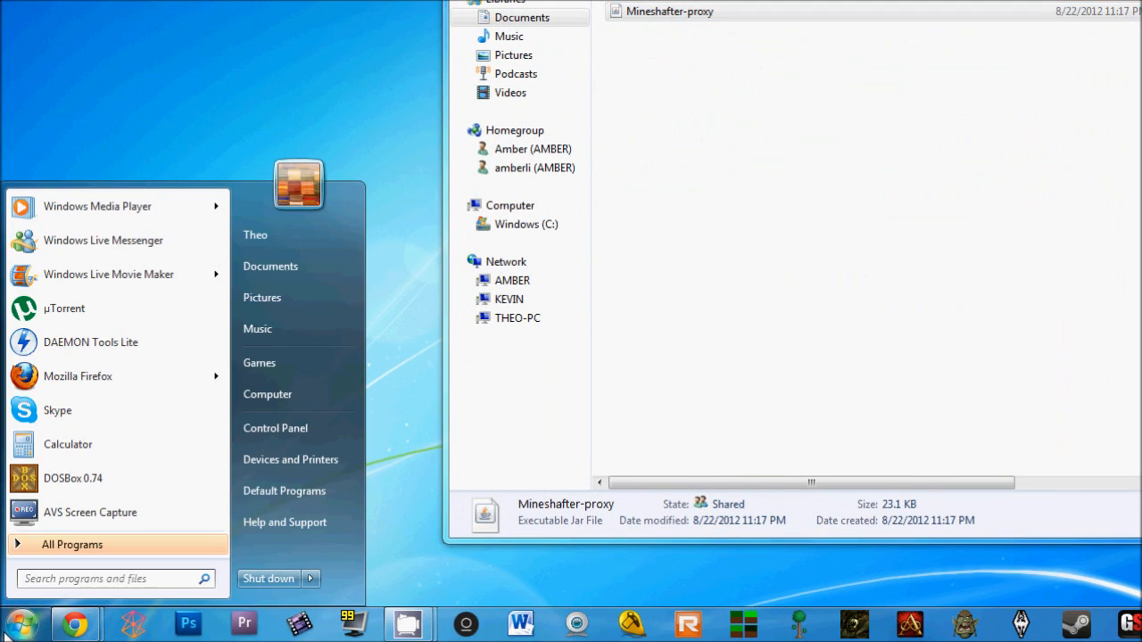
pyautogui.write('%appdata')
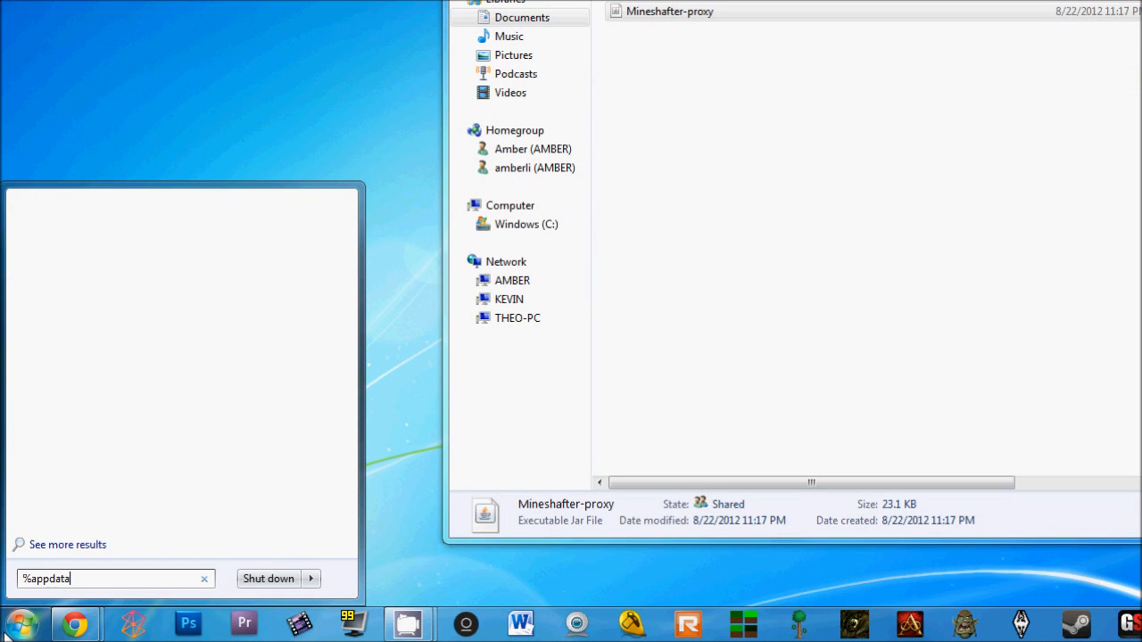